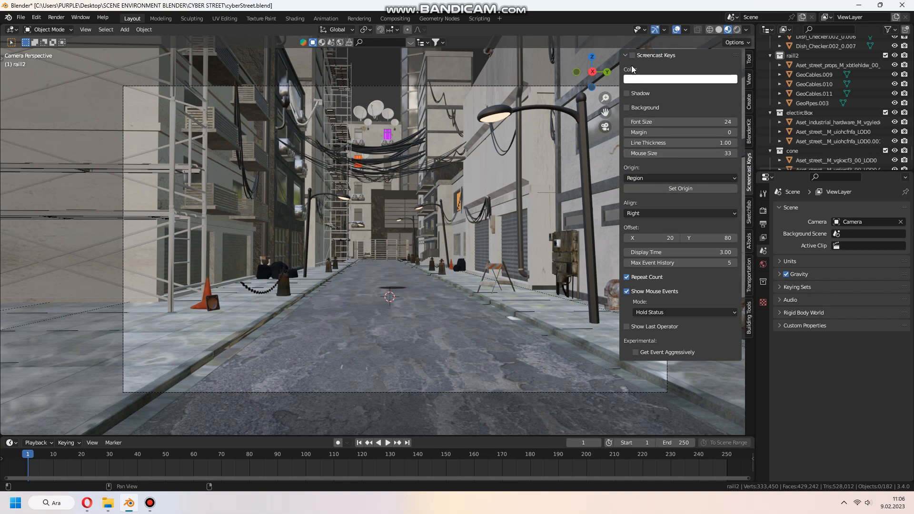
Enable Screencast Keys with Left alignment and hide the N sidebar.
{"action": "left_click", "coordinate": [632, 55]}
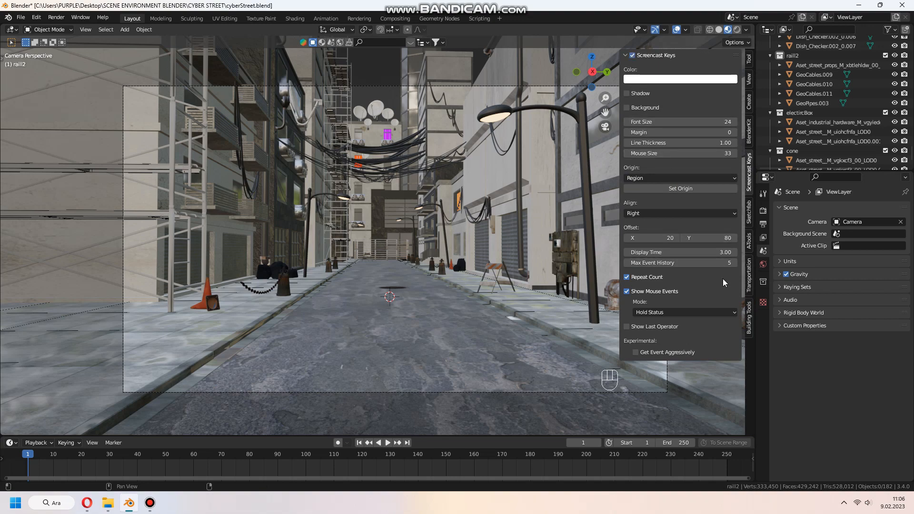
{"action": "left_click", "coordinate": [679, 213]}
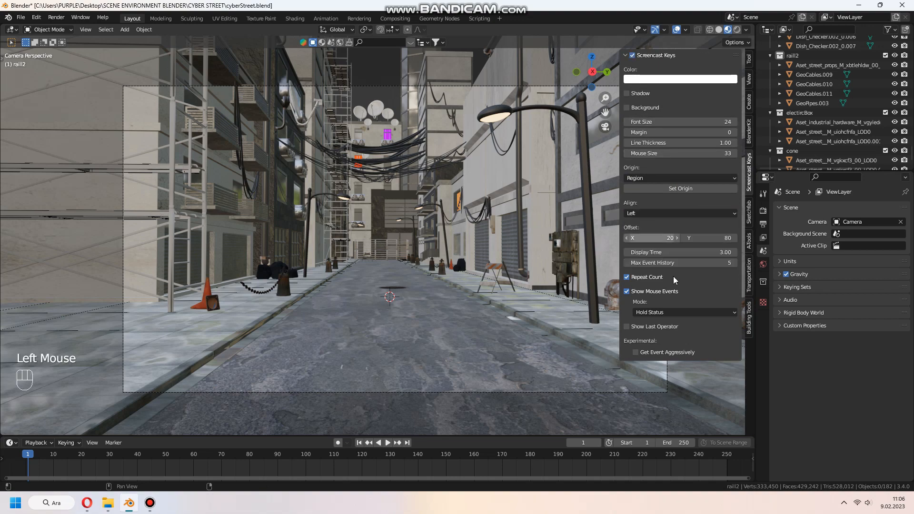
{"action": "key", "text": "n"}
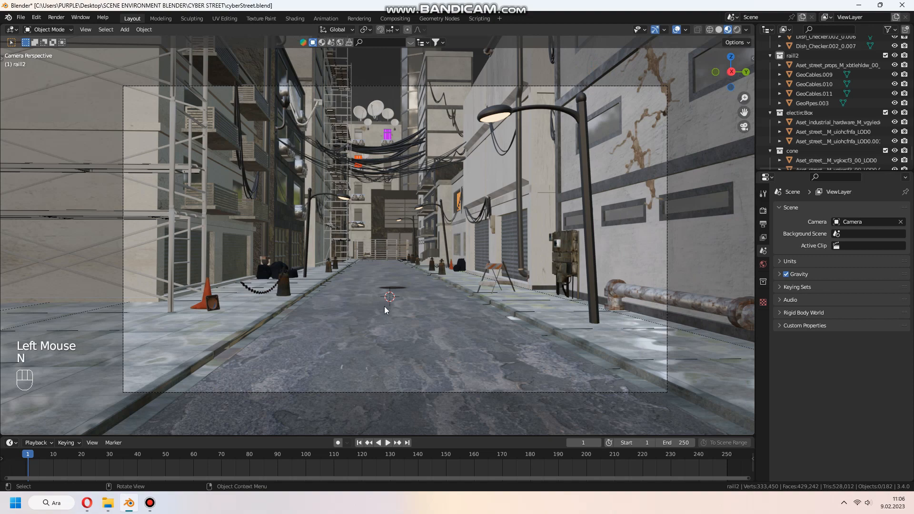
{"action": "mouse_move", "coordinate": [396, 332]}
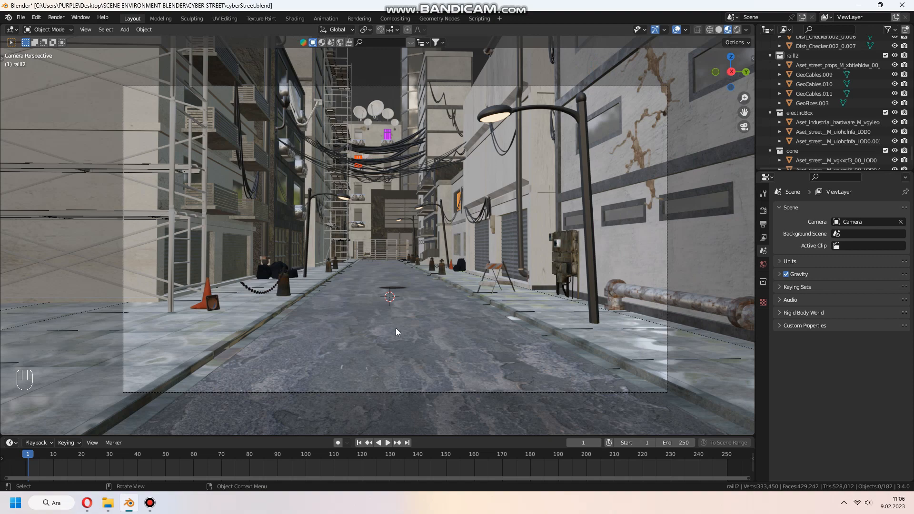
{"action": "mouse_move", "coordinate": [441, 235]}
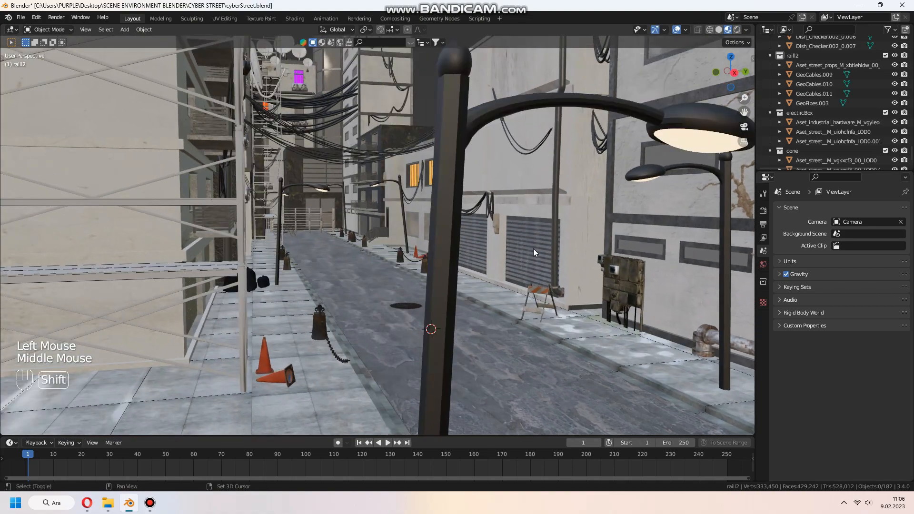
Add a Text object on the street and rotate it 90 degrees about X to stand upright.
{"action": "left_click_drag", "start_coordinate": [534, 253], "coordinate": [472, 259]}
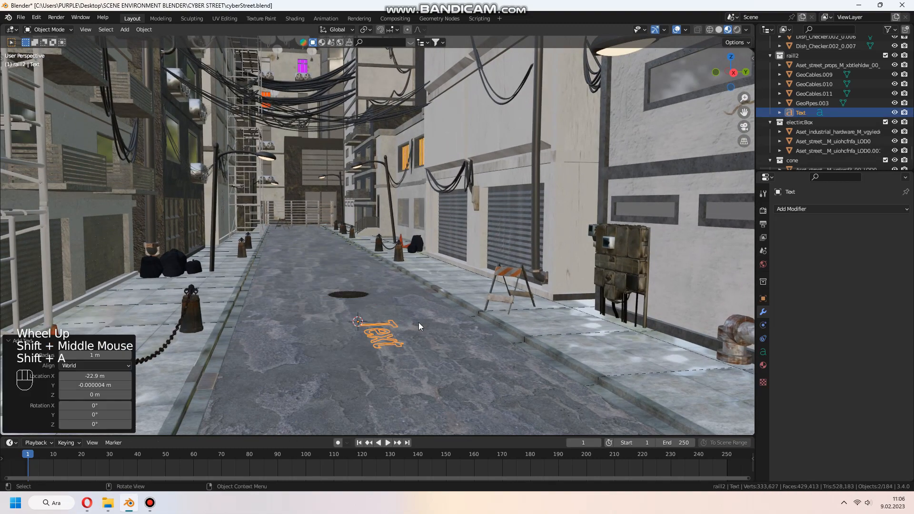
{"action": "key", "text": "r"}
{"action": "type", "text": "90"}
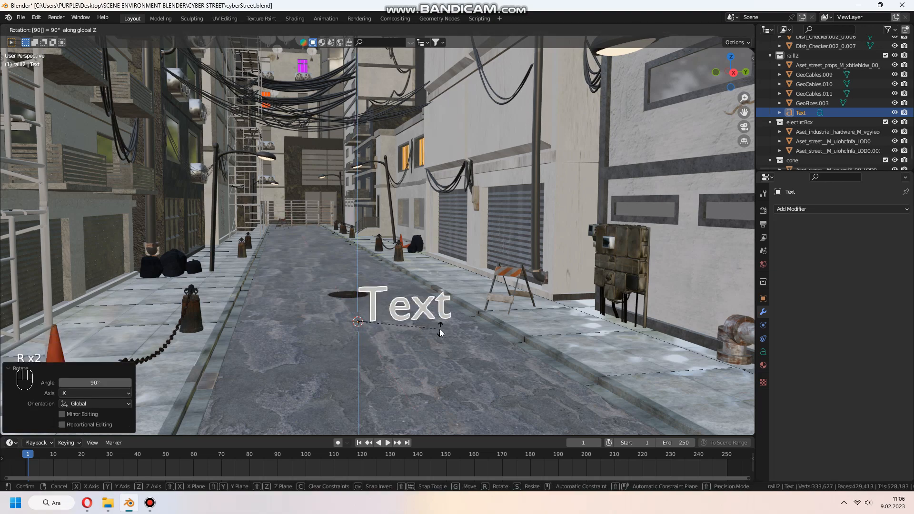
{"action": "left_click", "coordinate": [440, 333]}
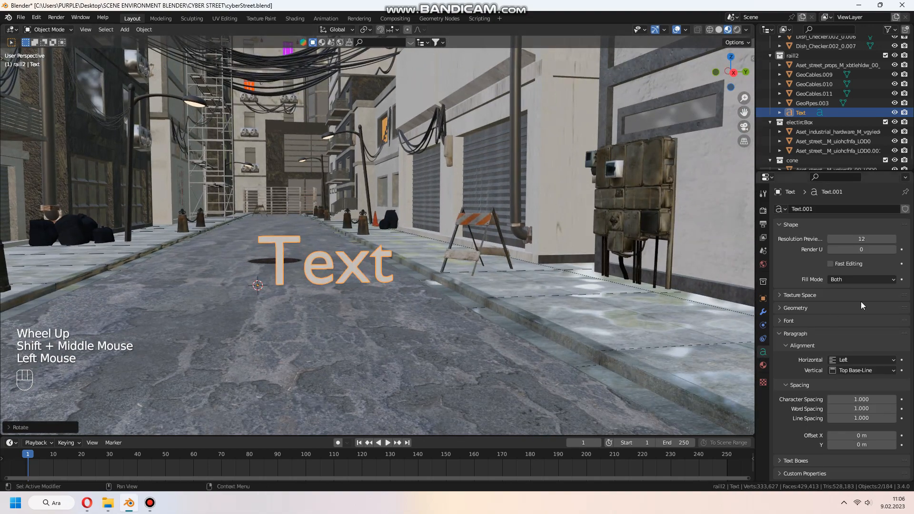
Centre-align the text horizontally and change its content to NONE SPACE.
{"action": "left_click", "coordinate": [862, 360]}
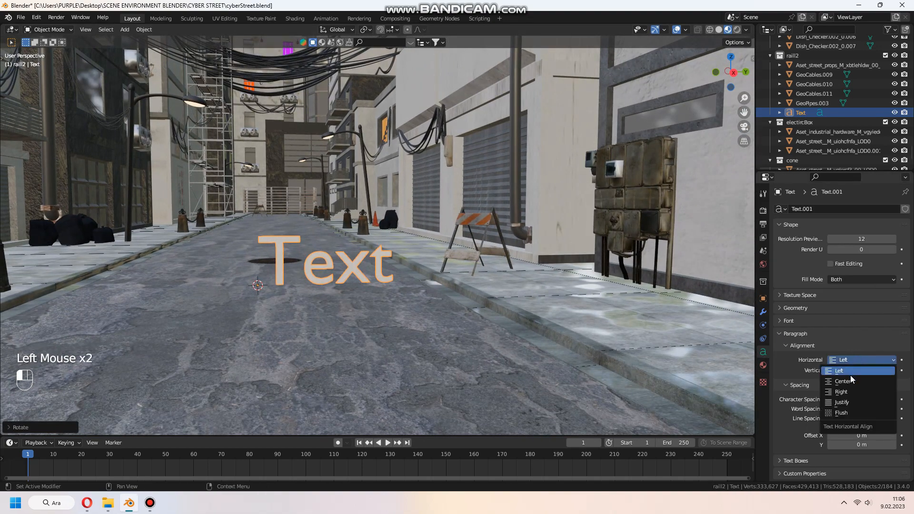
{"action": "left_click", "coordinate": [843, 381]}
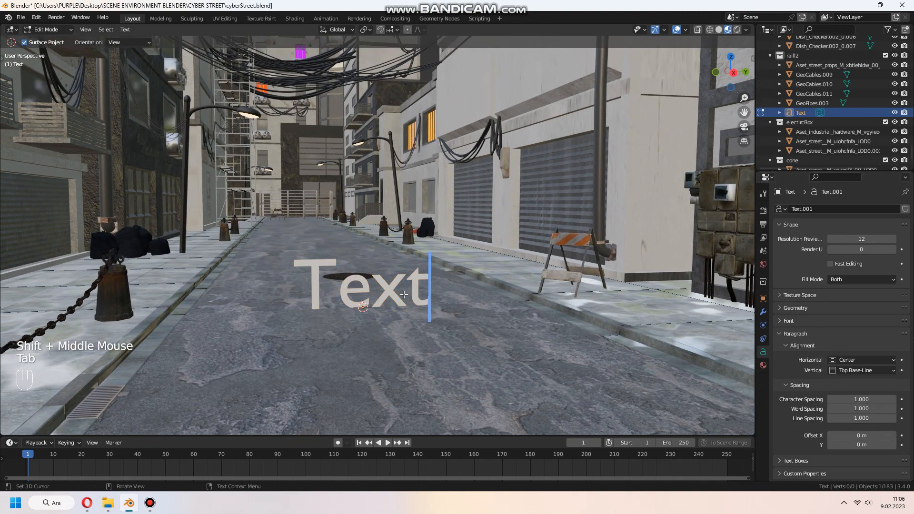
{"action": "type", "text": "N"}
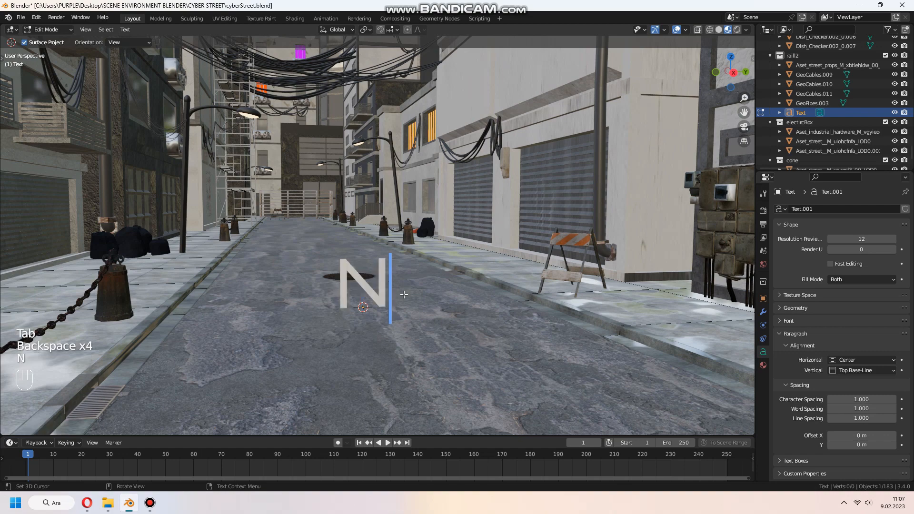
{"action": "type", "text": "ONE SPACE"}
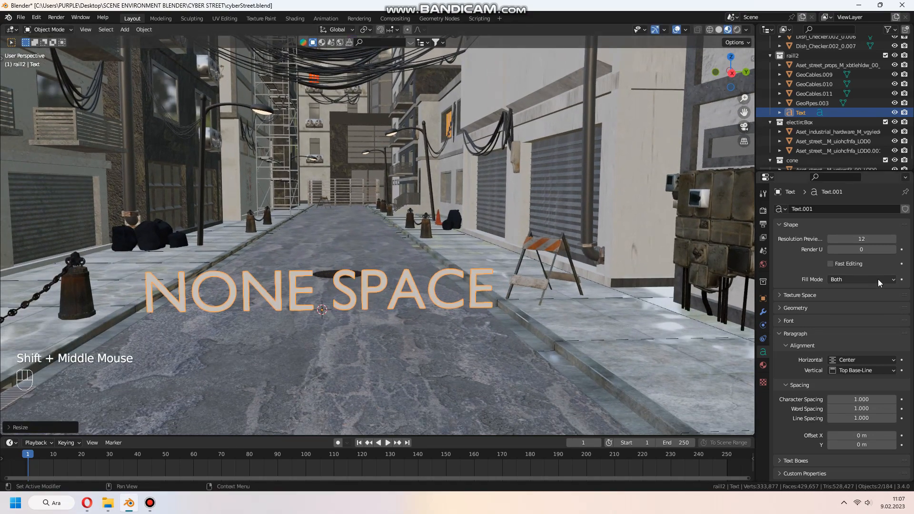
Browse for a Regular font file in Downloads, entering the space_age folder.
{"action": "scroll", "scroll_direction": "down", "scroll_amount": 3}
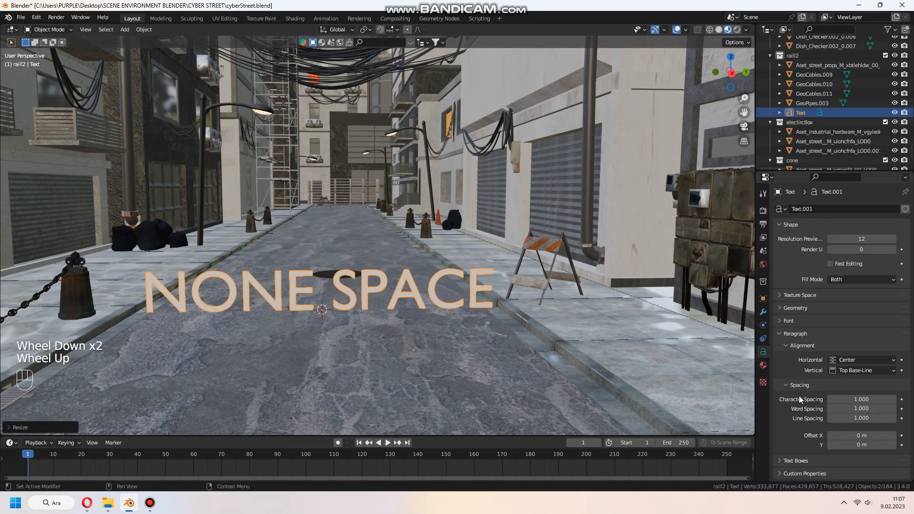
{"action": "left_click", "coordinate": [788, 321]}
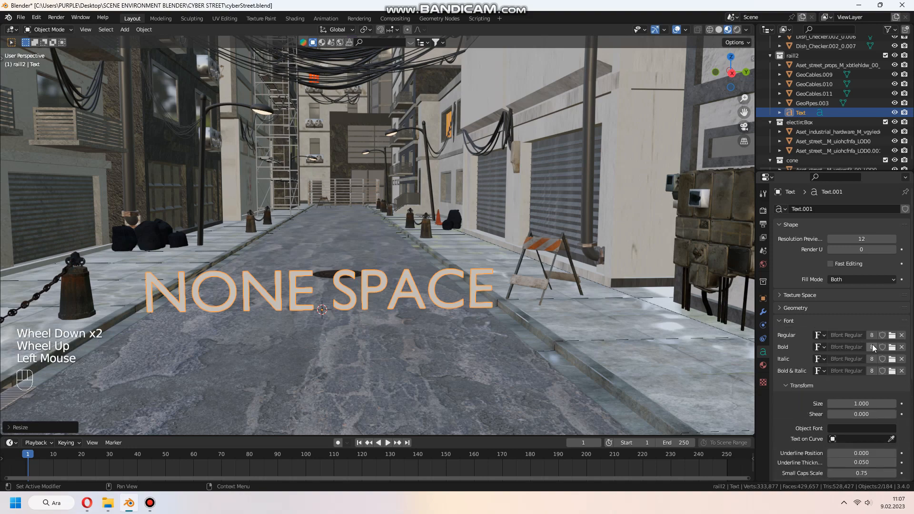
{"action": "left_click", "coordinate": [891, 347]}
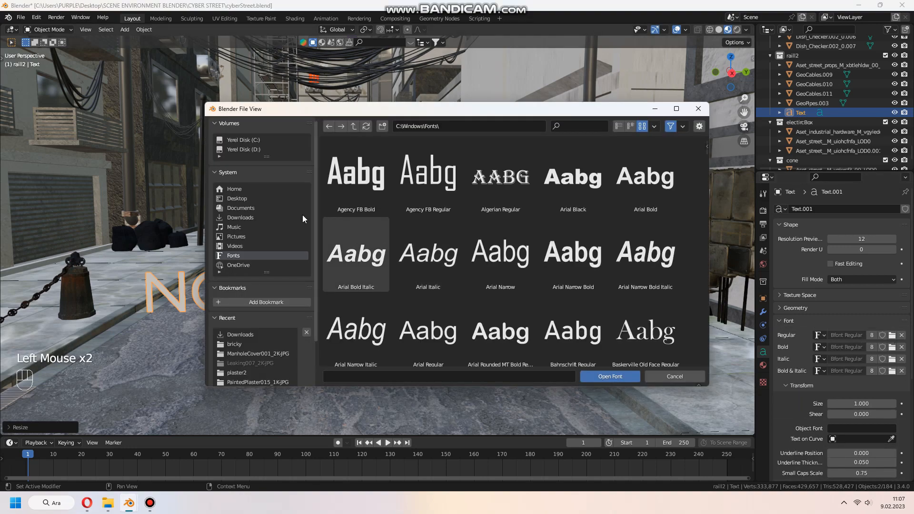
{"action": "left_click", "coordinate": [240, 217]}
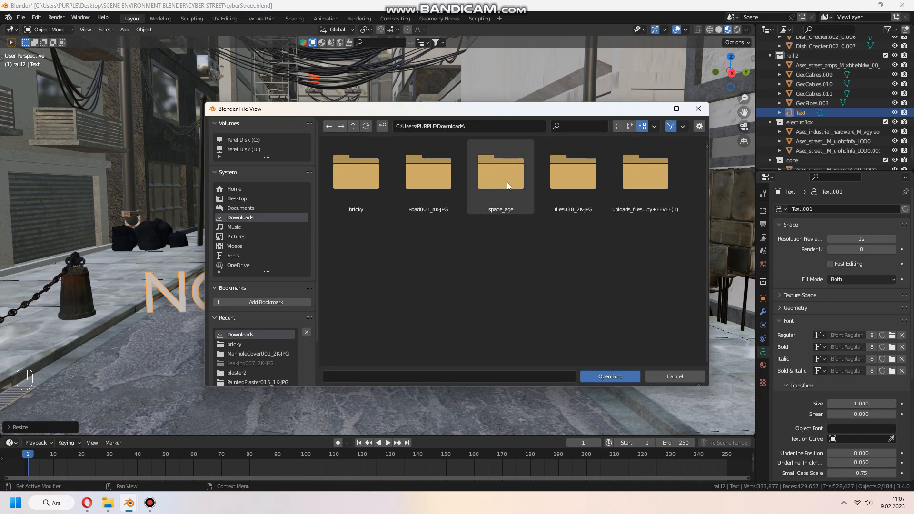
{"action": "left_click", "coordinate": [610, 376]}
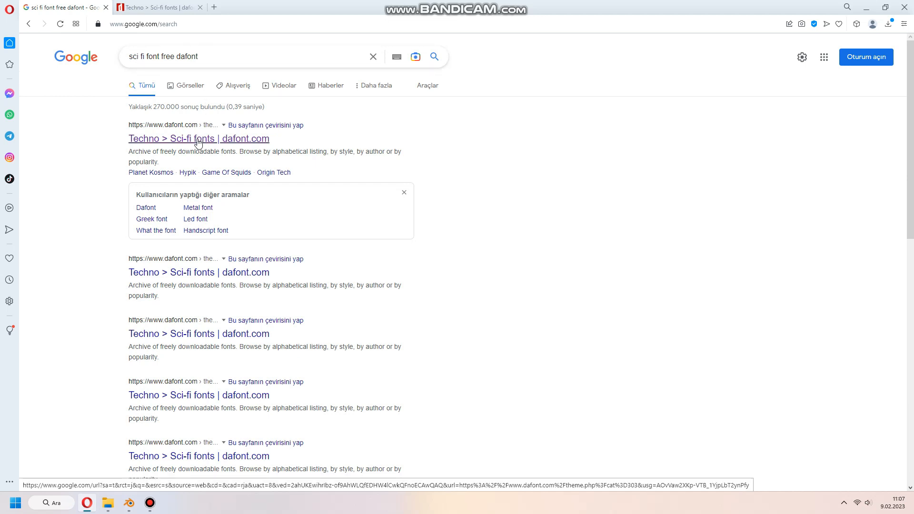
Open dafont's Techno > Sci-fi fonts page and scroll through previews like Space Age.
{"action": "left_click", "coordinate": [198, 139]}
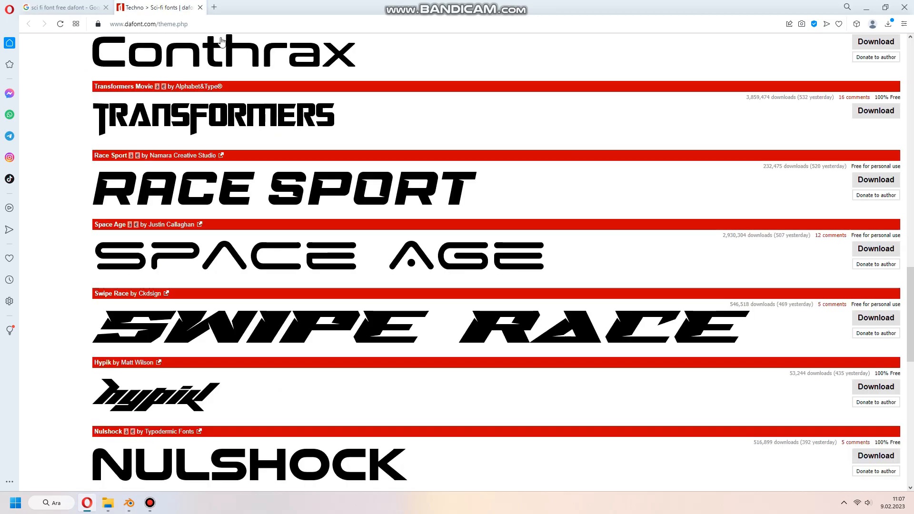
{"action": "scroll", "scroll_direction": "down", "scroll_amount": 3}
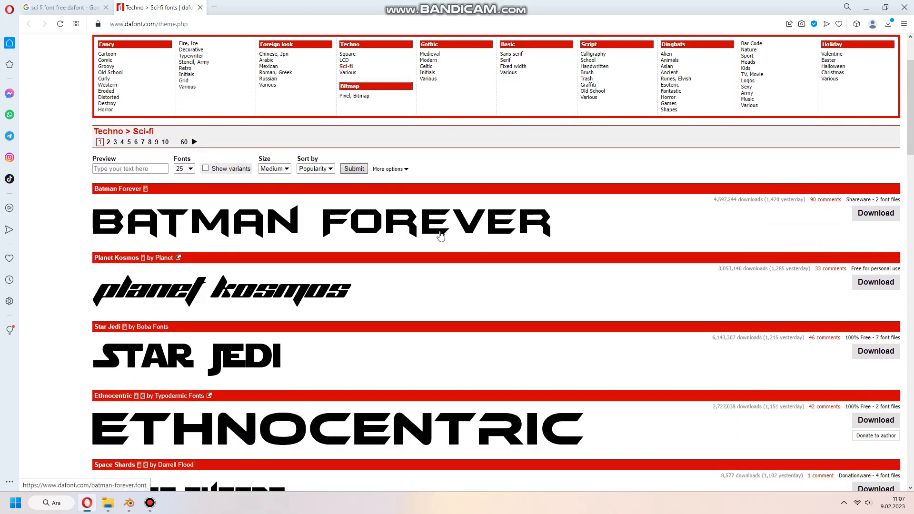
{"action": "mouse_move", "coordinate": [193, 289]}
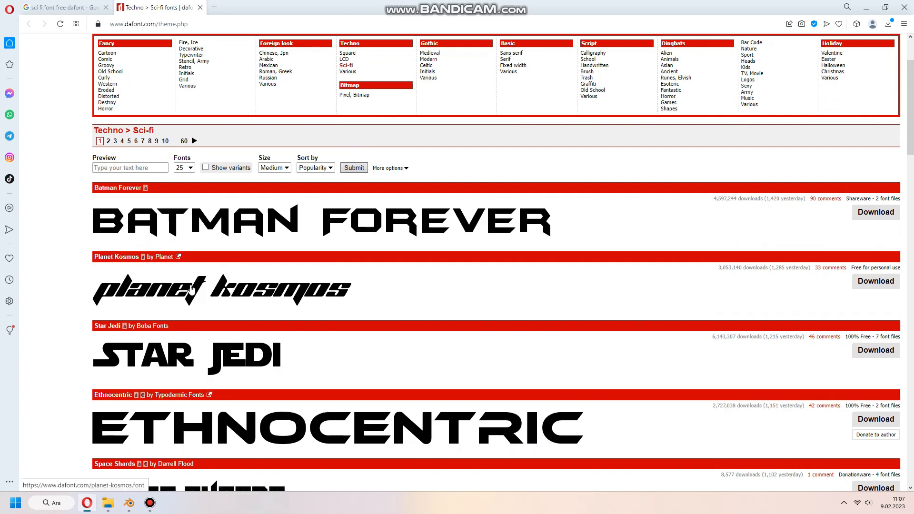
{"action": "scroll", "scroll_direction": "down", "scroll_amount": 3}
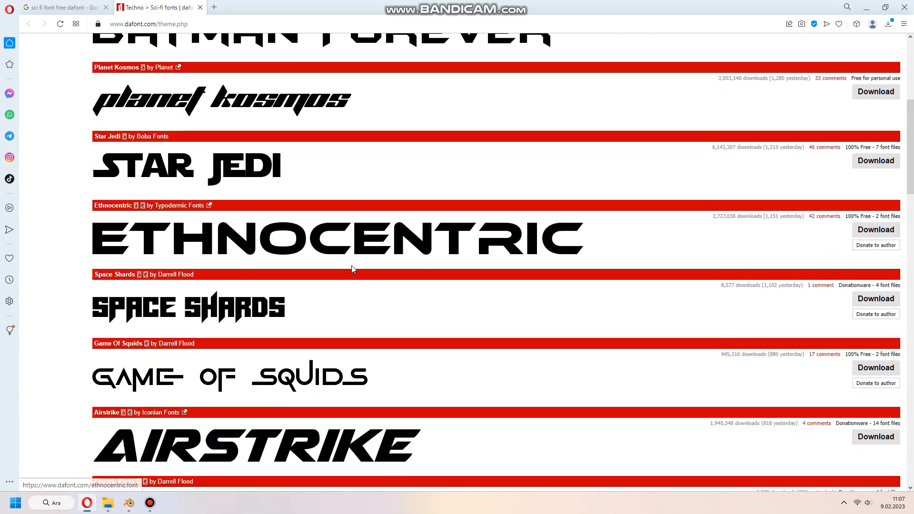
{"action": "scroll", "scroll_direction": "down", "scroll_amount": 3}
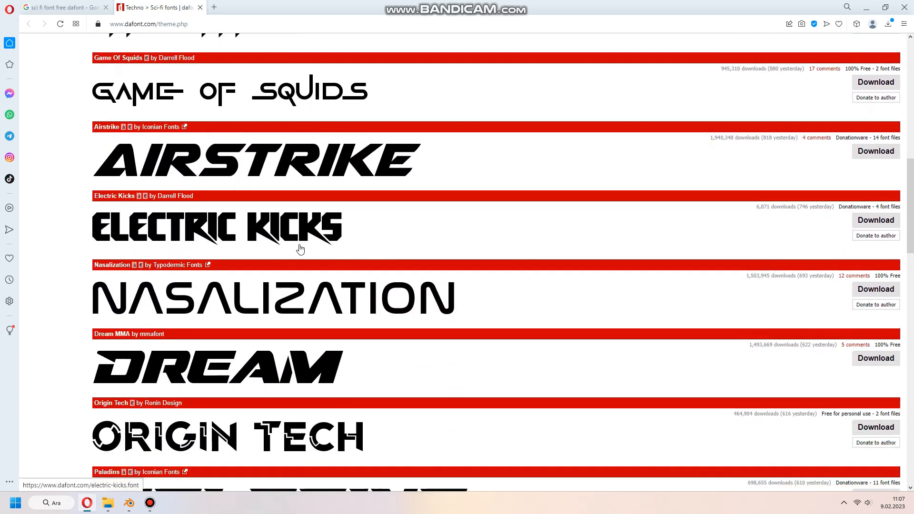
{"action": "scroll", "scroll_direction": "down", "scroll_amount": 3}
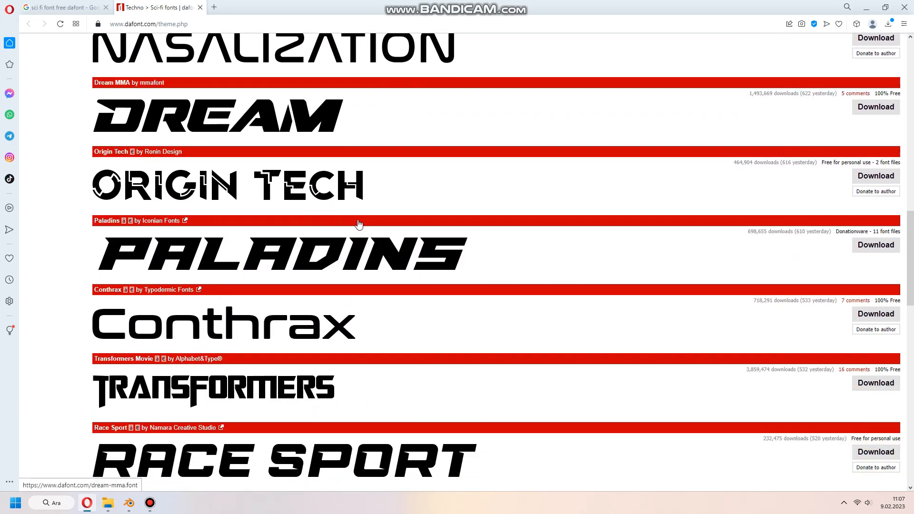
{"action": "scroll", "scroll_direction": "down", "scroll_amount": 3}
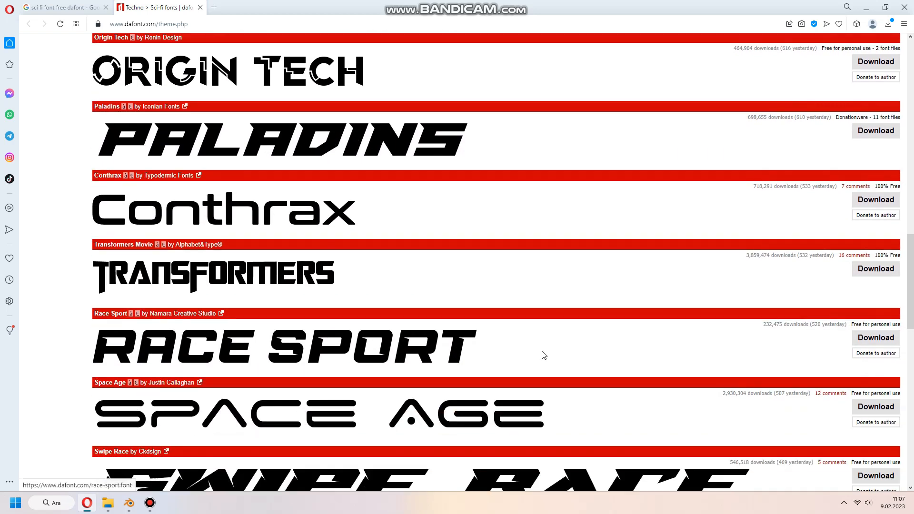
{"action": "scroll", "scroll_direction": "down", "scroll_amount": 3}
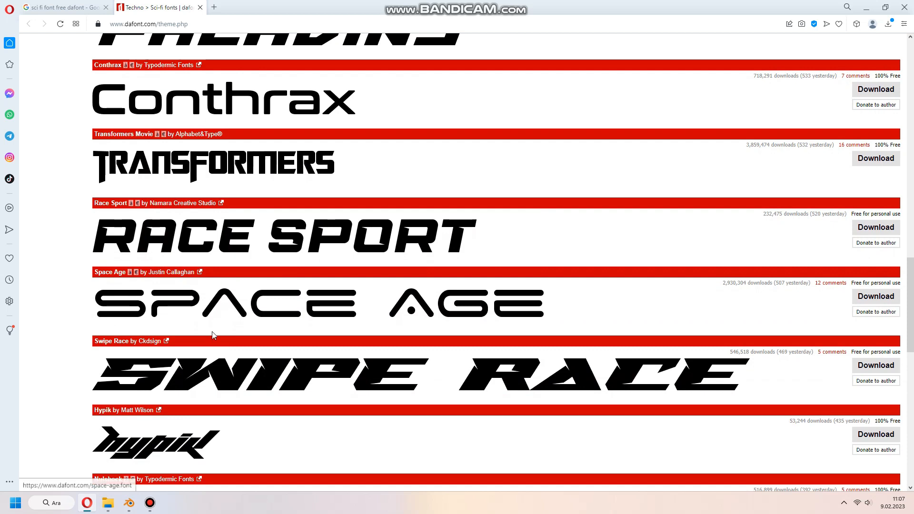
{"action": "mouse_move", "coordinate": [161, 282]}
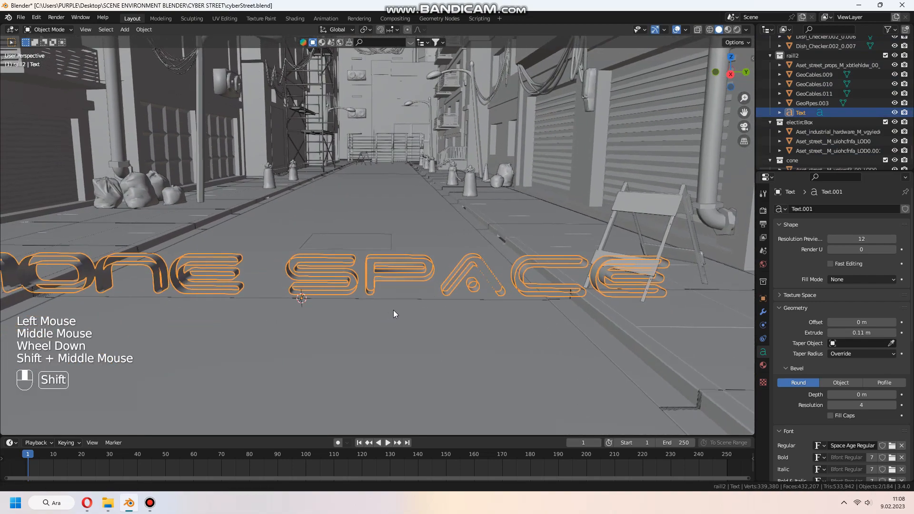
Thicken the Space Age letters with 0.02 m offset, 0.02 m bevel depth and Fill Caps.
{"action": "scroll", "scroll_direction": "down", "scroll_amount": 3}
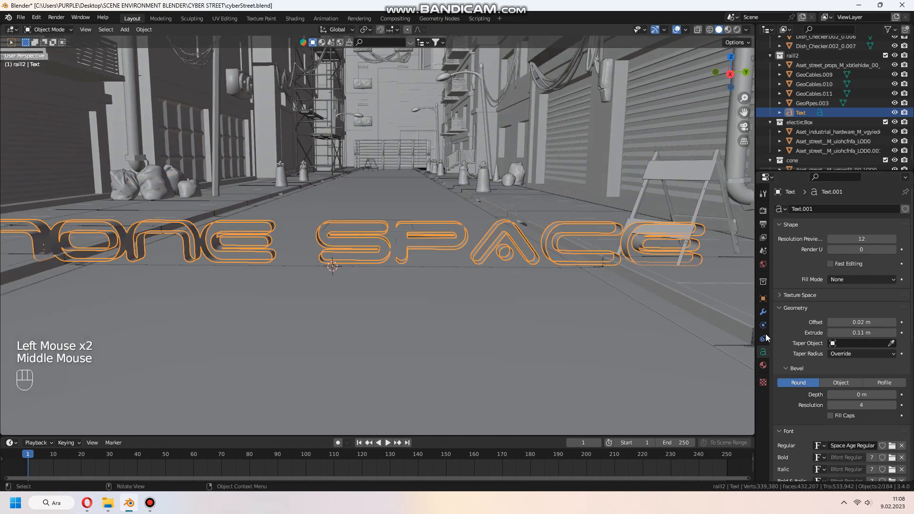
{"action": "scroll", "scroll_direction": "down", "scroll_amount": 3}
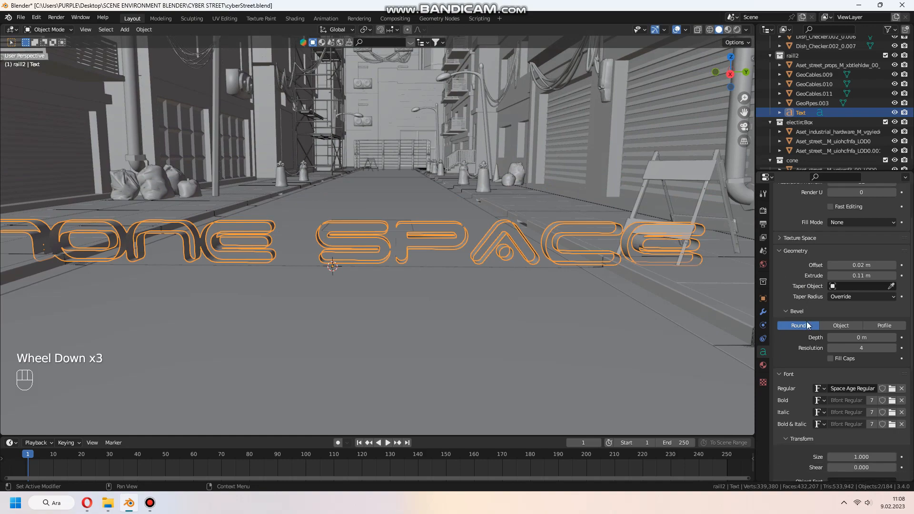
{"action": "scroll", "scroll_direction": "down", "scroll_amount": 3}
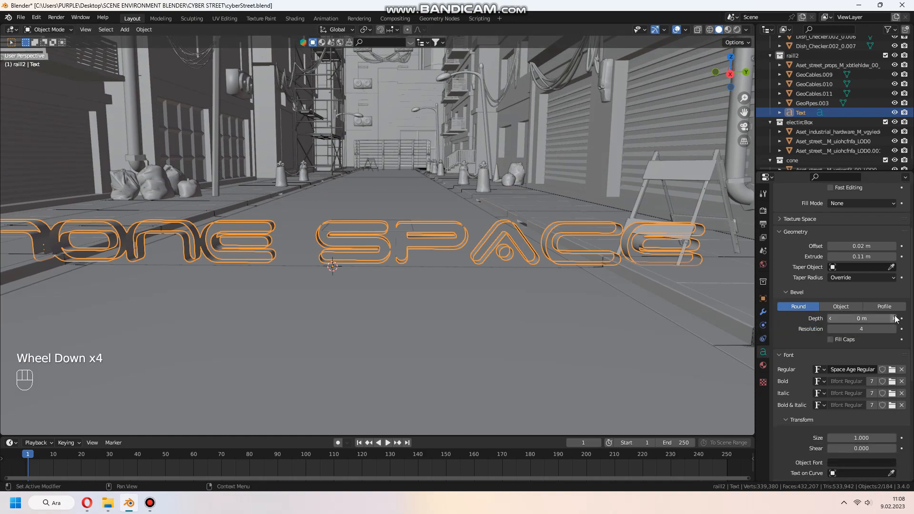
{"action": "left_click", "coordinate": [897, 318]}
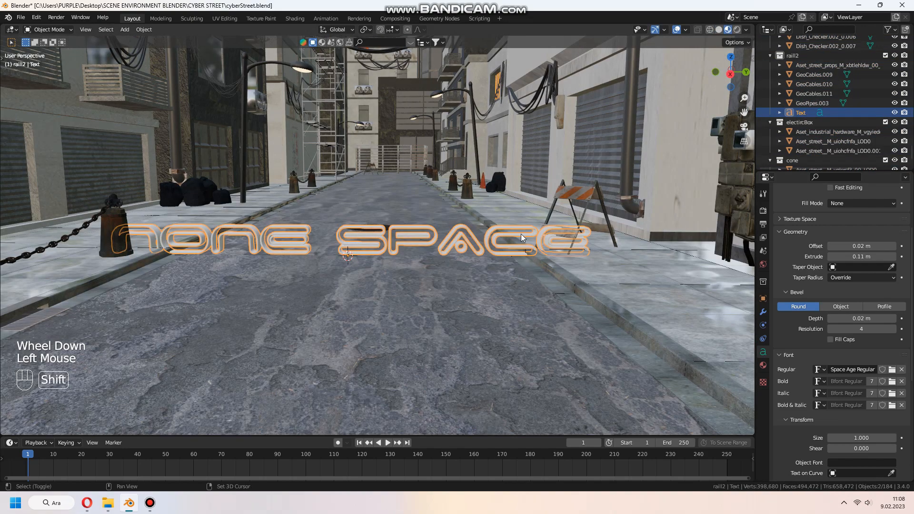
{"action": "scroll", "scroll_direction": "down", "scroll_amount": 3}
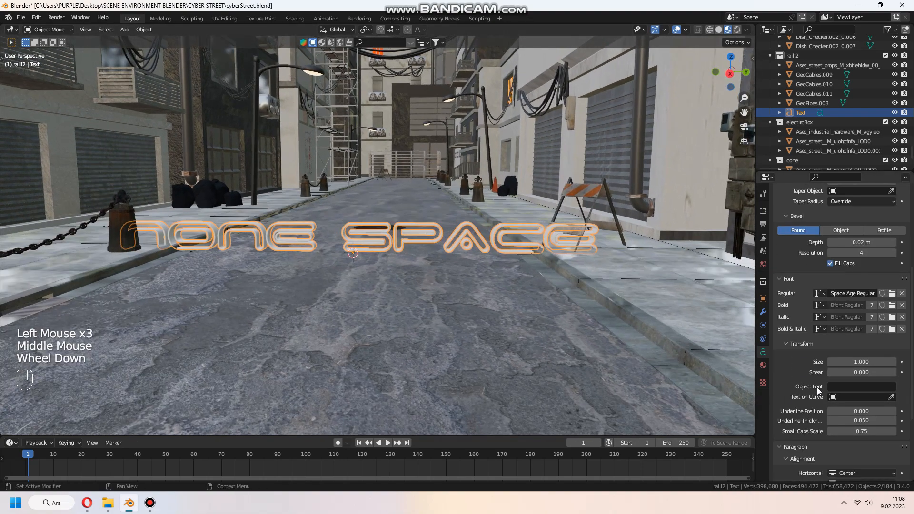
Set character spacing 1.1, word spacing 0.5 and split NONE and SPACE onto two lines.
{"action": "scroll", "scroll_direction": "down", "scroll_amount": 3}
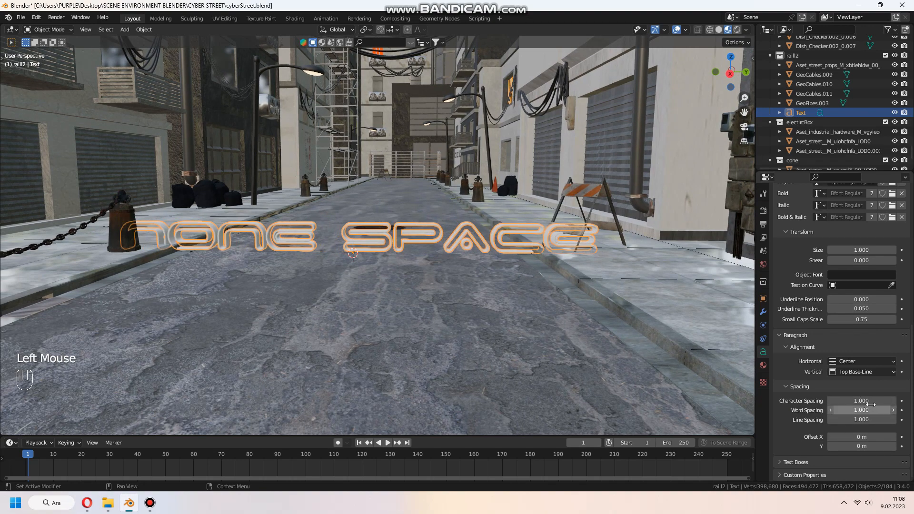
{"action": "left_click_drag", "start_coordinate": [874, 401], "coordinate": [851, 401]}
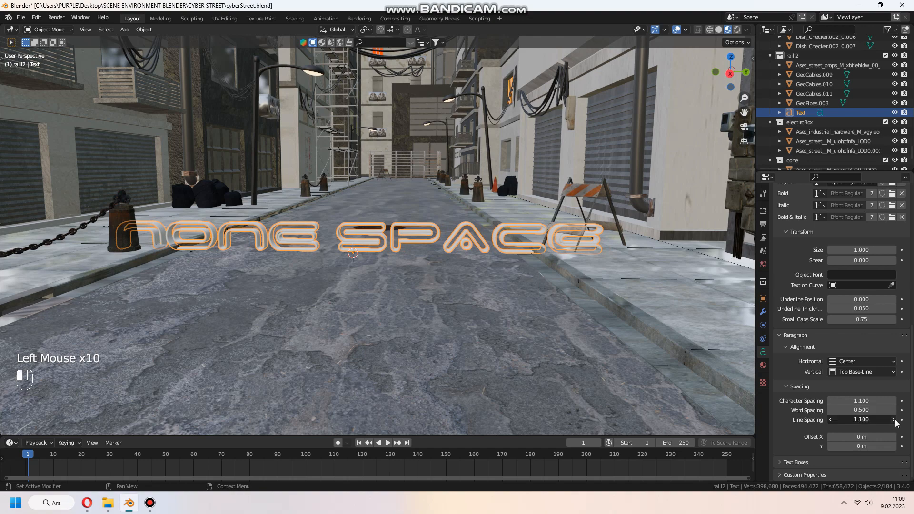
{"action": "key", "text": "Tab"}
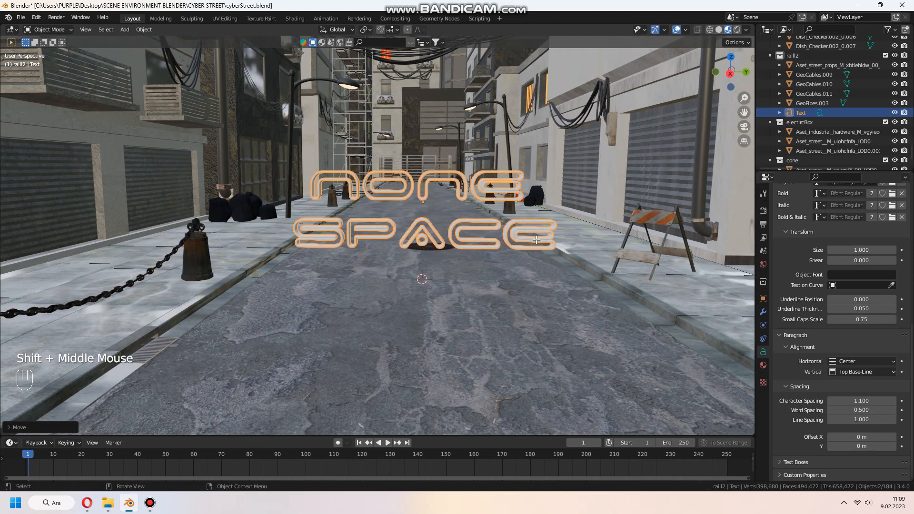
{"action": "key", "text": "Tab"}
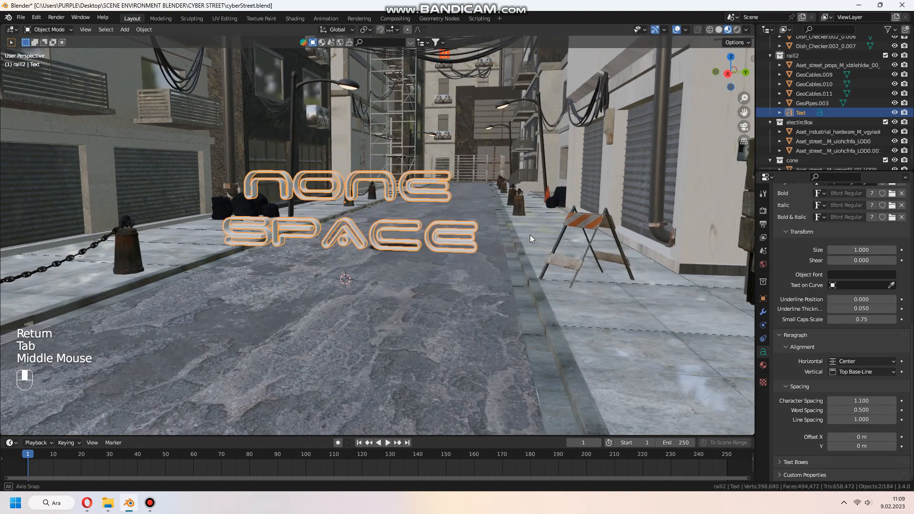
{"action": "left_click", "coordinate": [294, 18]}
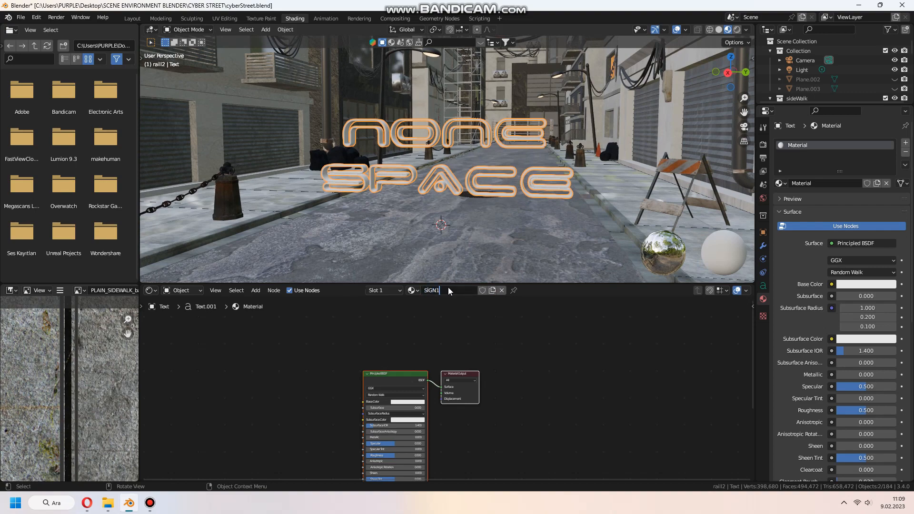
Create a material named sign1 as an Emission surface at strength 4, viewed in rendered preview.
{"action": "type", "text": "SIGN1"}
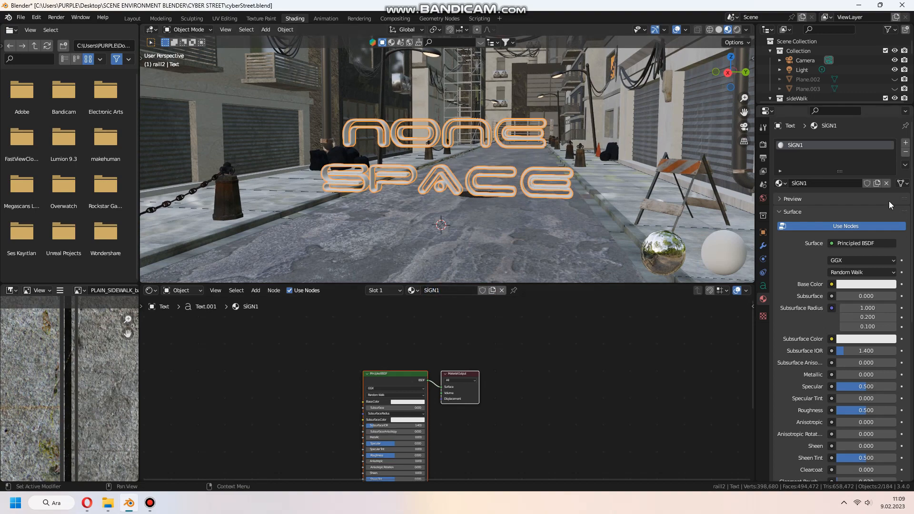
{"action": "double_click", "coordinate": [837, 183]}
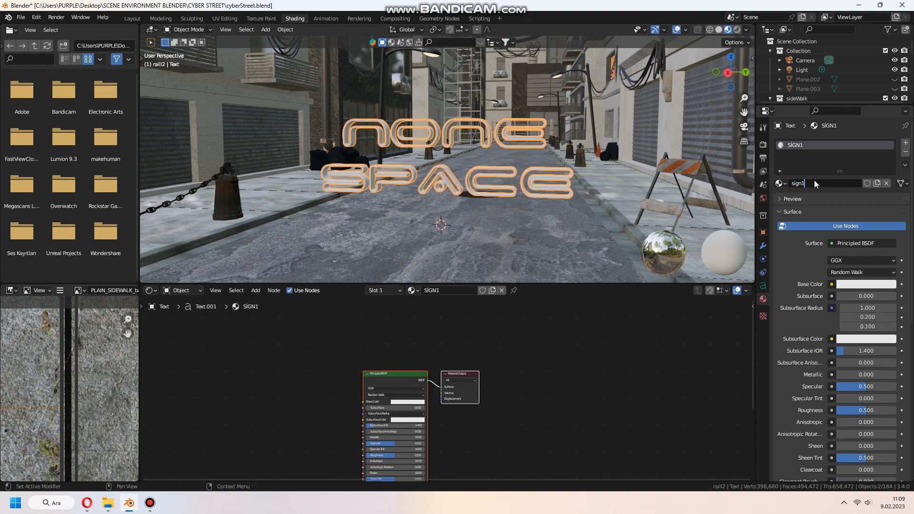
{"action": "type", "text": "sign1"}
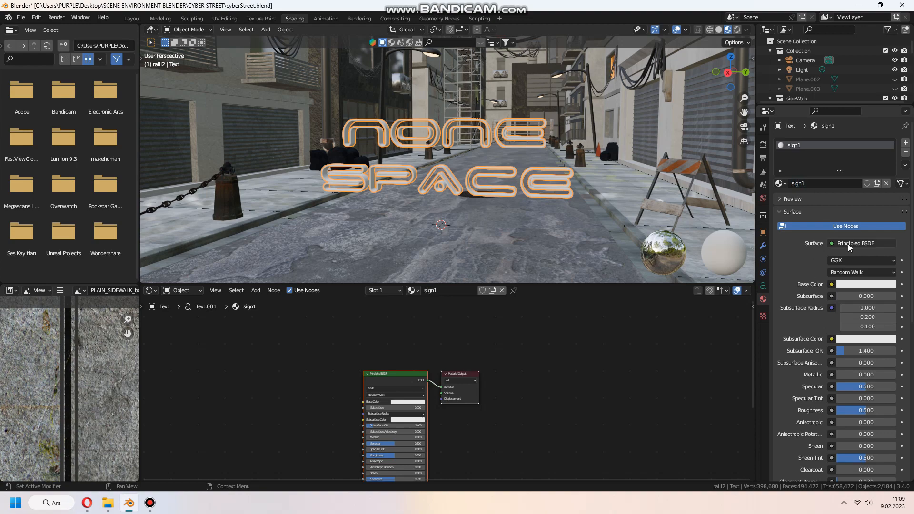
{"action": "left_click", "coordinate": [863, 243]}
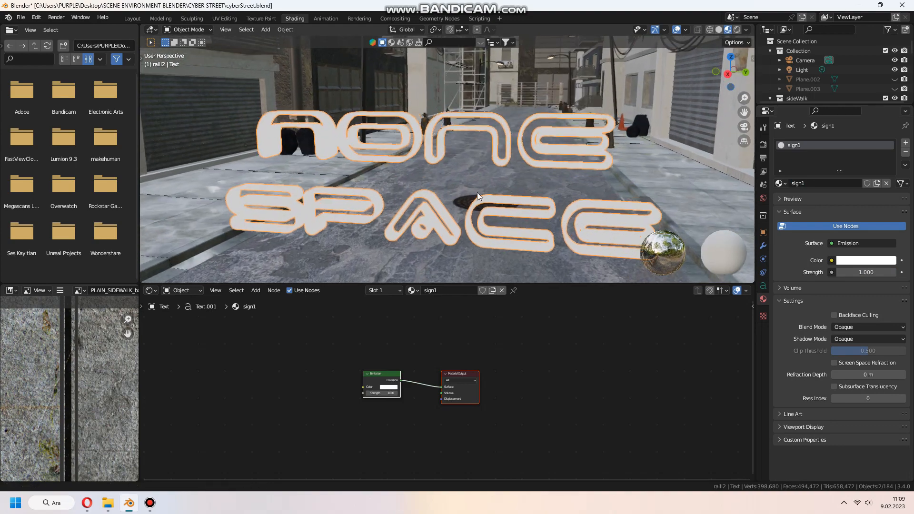
{"action": "left_click", "coordinate": [737, 30]}
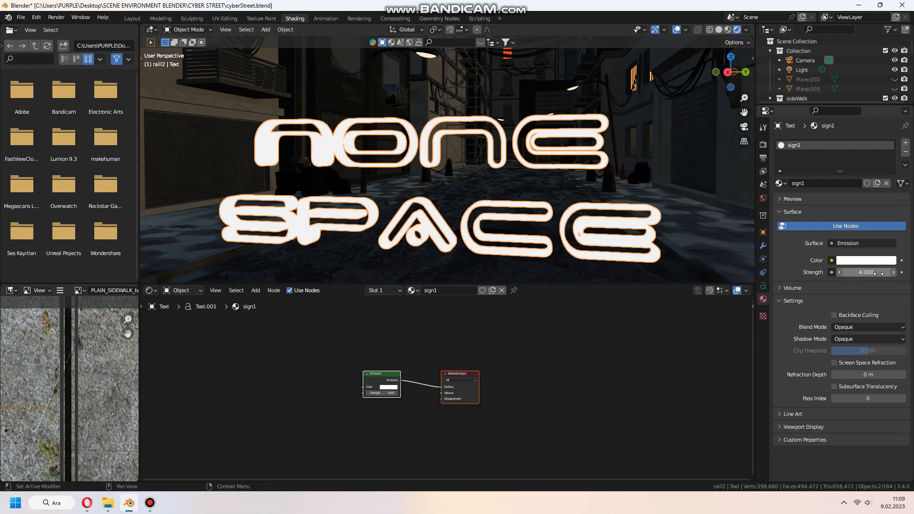
After trying pink, yellow and green, settle on a cyan glow colour for sign1.
{"action": "left_click", "coordinate": [867, 260]}
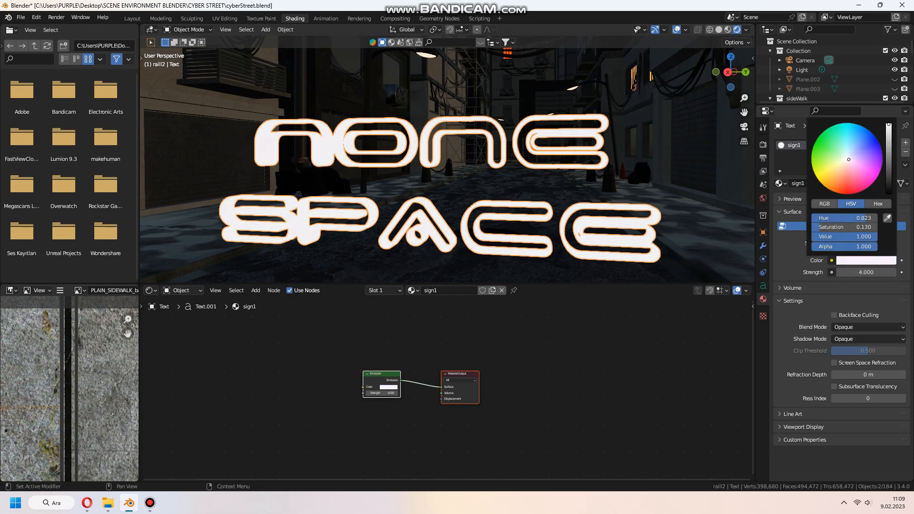
{"action": "left_click", "coordinate": [868, 138]}
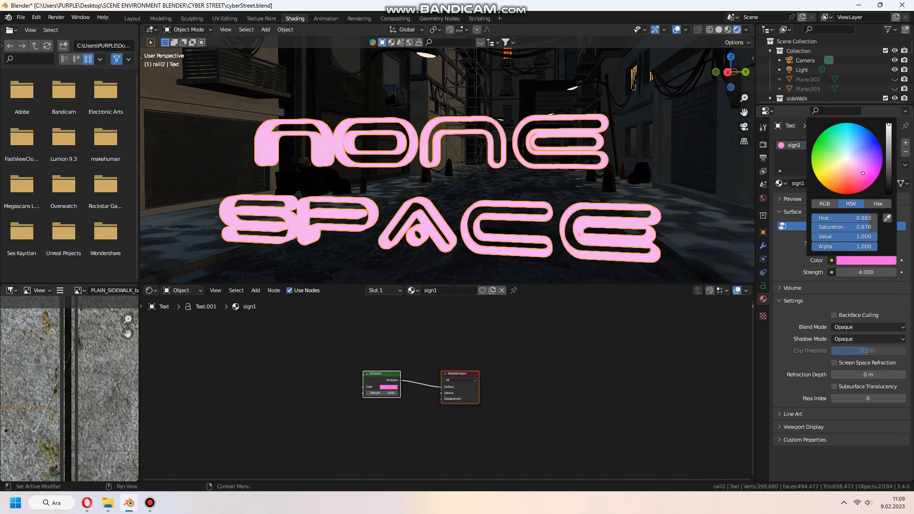
{"action": "left_click", "coordinate": [827, 178]}
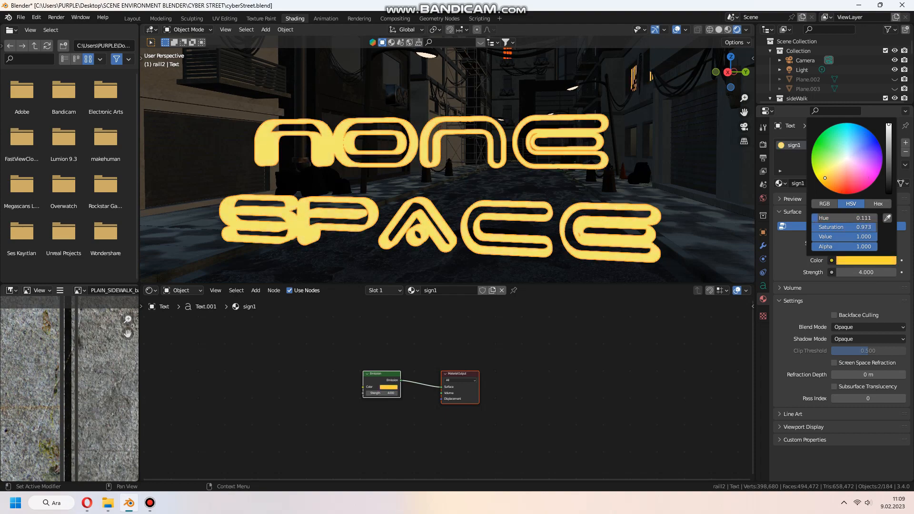
{"action": "left_click", "coordinate": [819, 175]}
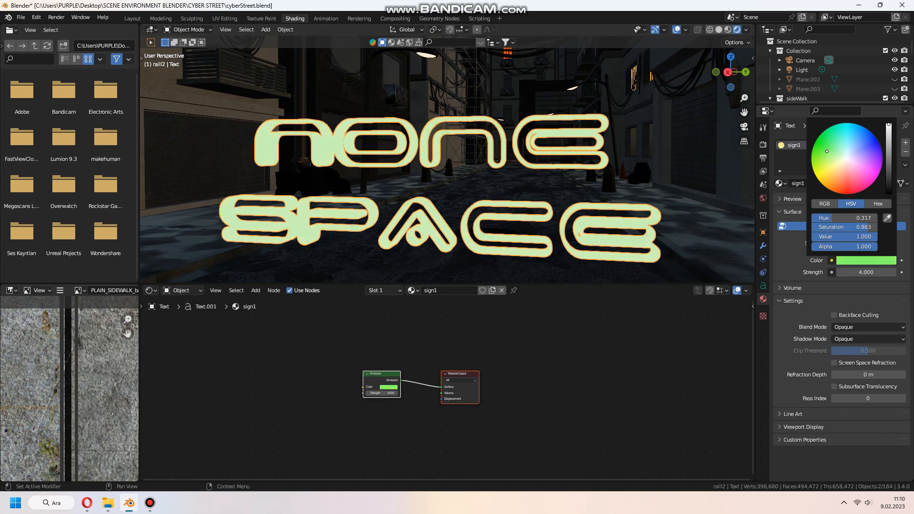
{"action": "left_click", "coordinate": [846, 132]}
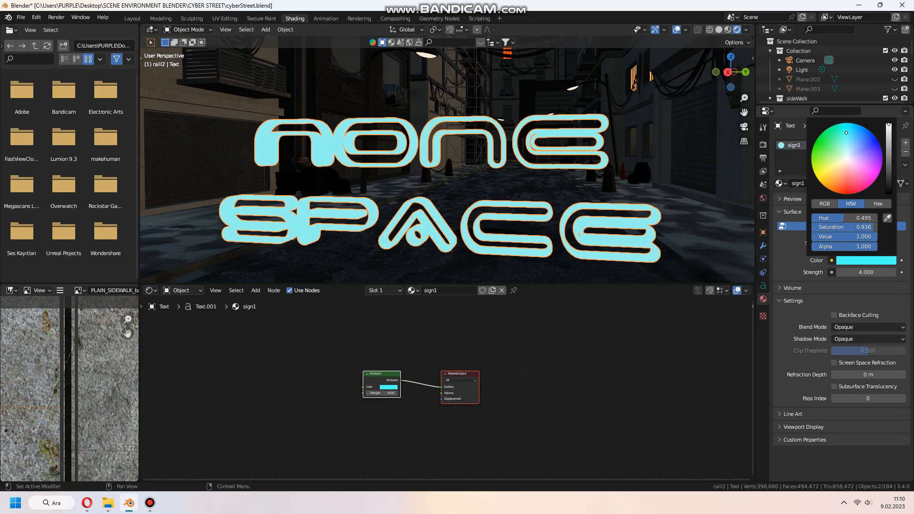
{"action": "left_click", "coordinate": [132, 18]}
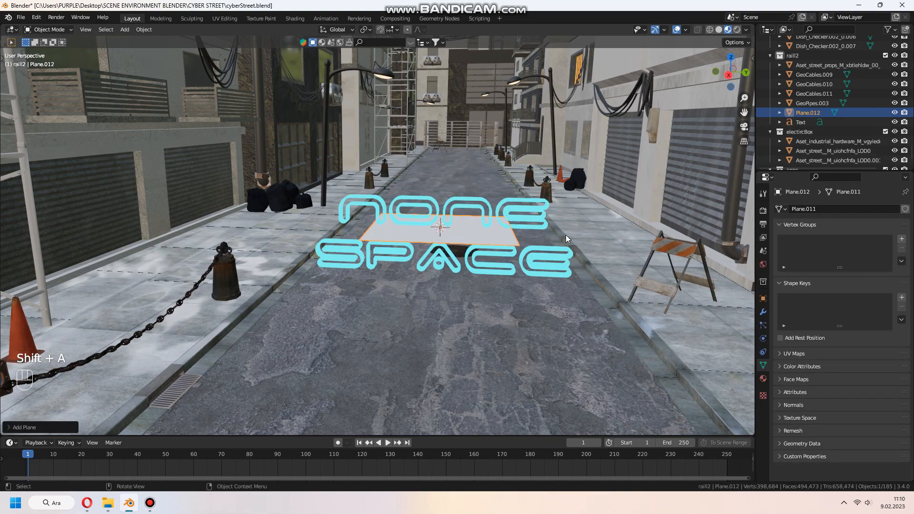
Place a Plane behind the text, apply its transforms and inset its face into a border.
{"action": "key", "text": "r"}
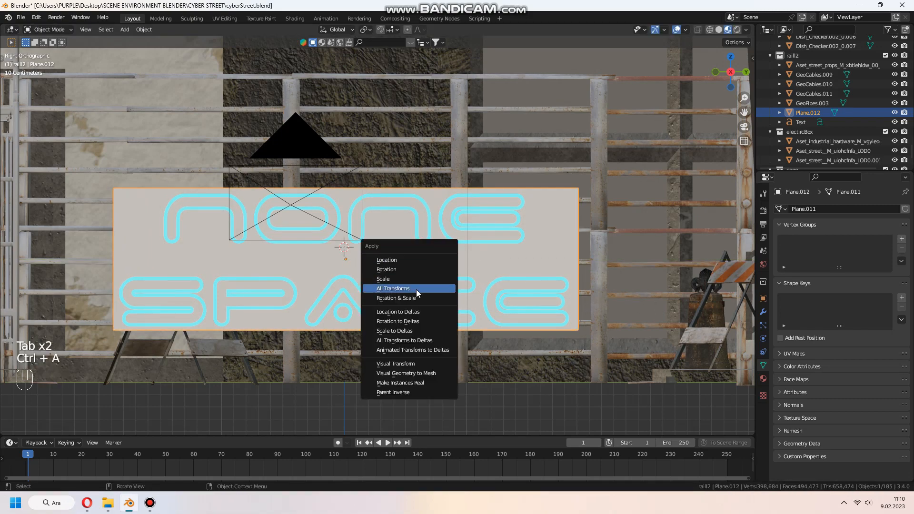
{"action": "left_click", "coordinate": [393, 287]}
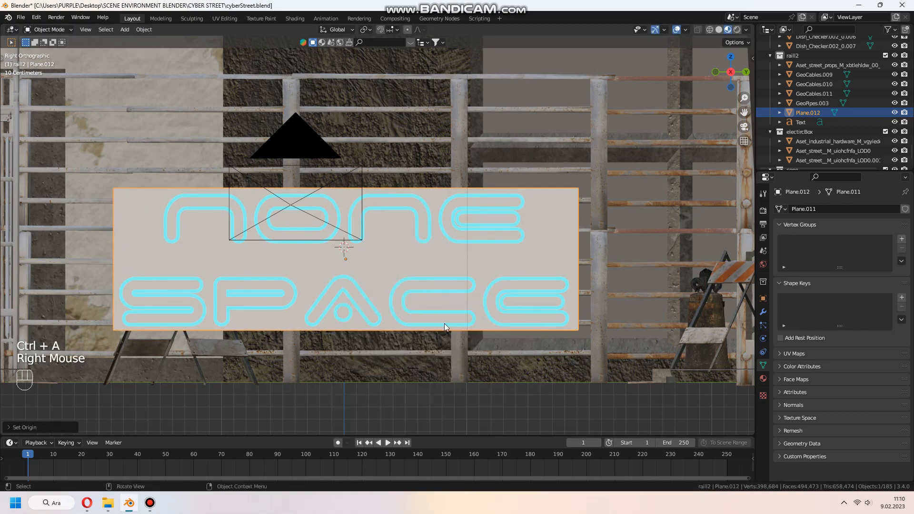
{"action": "key", "text": "Tab"}
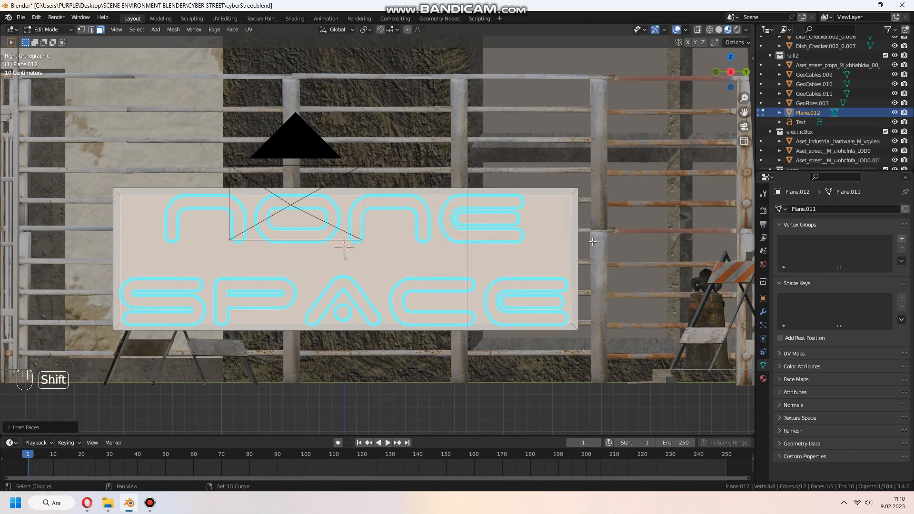
{"action": "key", "text": "x"}
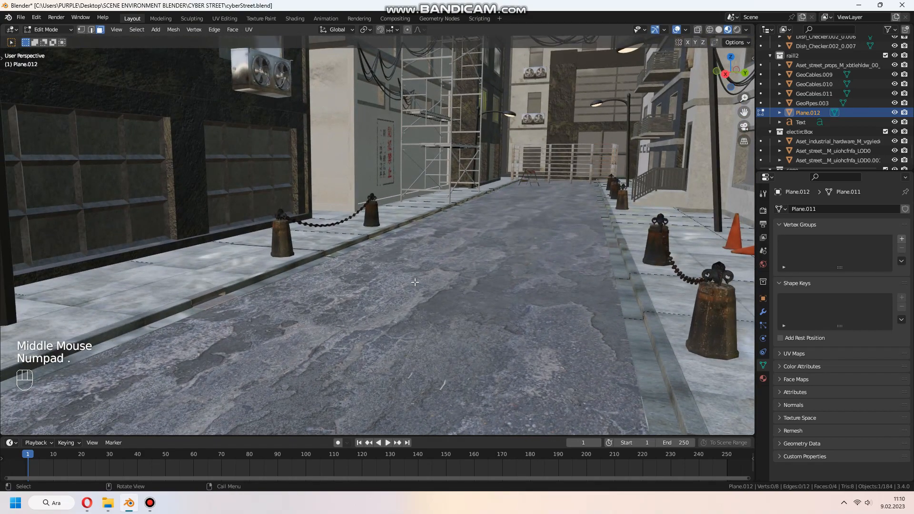
Bevel the border frame at 0.13 m with 6 segments and smooth shading.
{"action": "scroll", "scroll_direction": "down", "scroll_amount": 3}
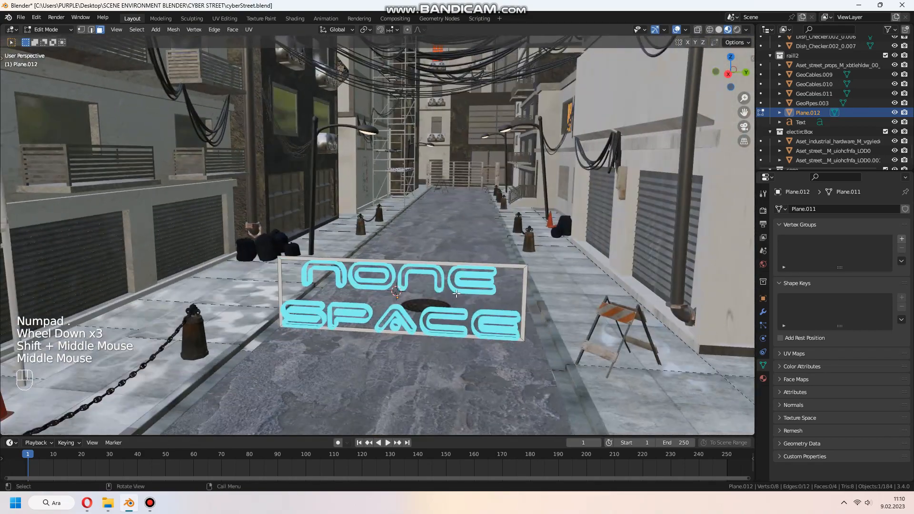
{"action": "scroll", "scroll_direction": "up", "scroll_amount": 3}
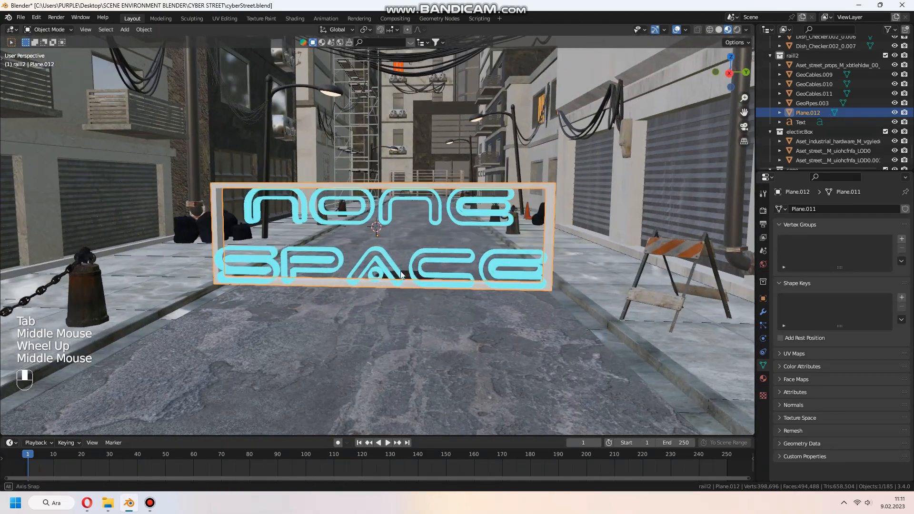
{"action": "key", "text": "s"}
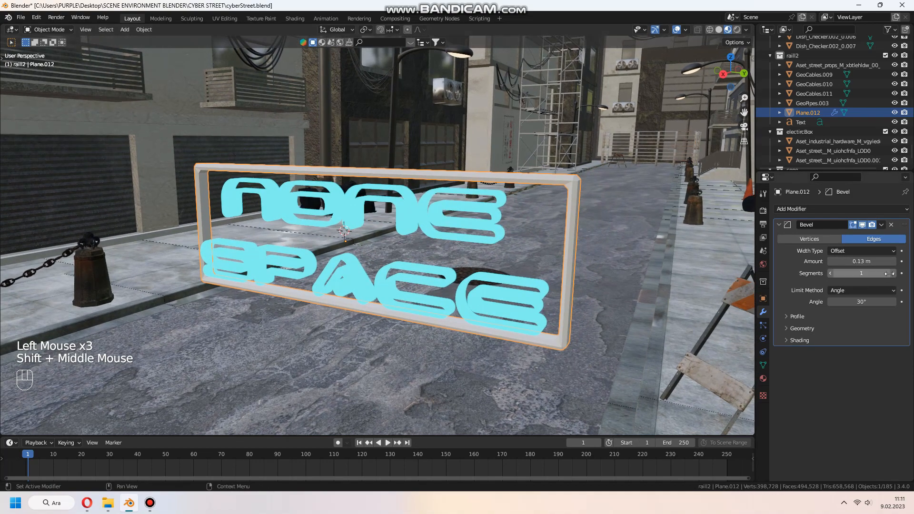
{"action": "left_click", "coordinate": [861, 273]}
{"action": "type", "text": "6"}
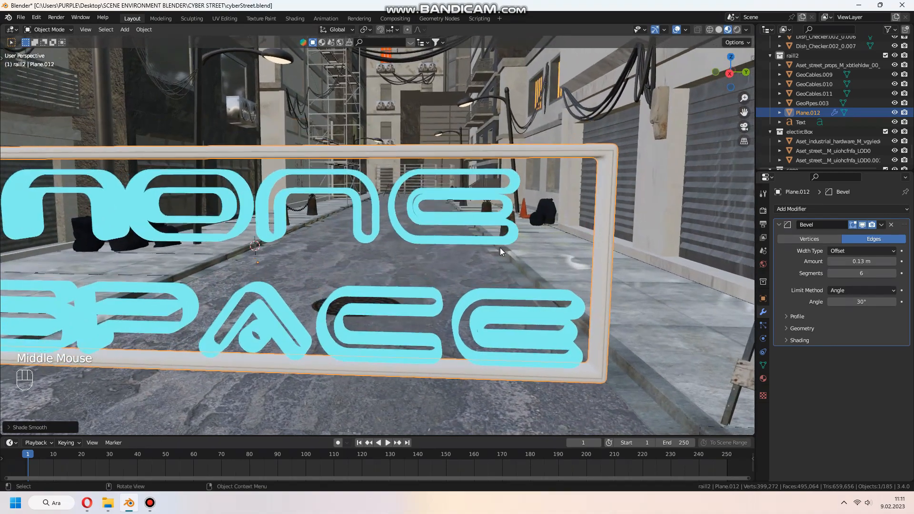
{"action": "scroll", "scroll_direction": "down", "scroll_amount": 3}
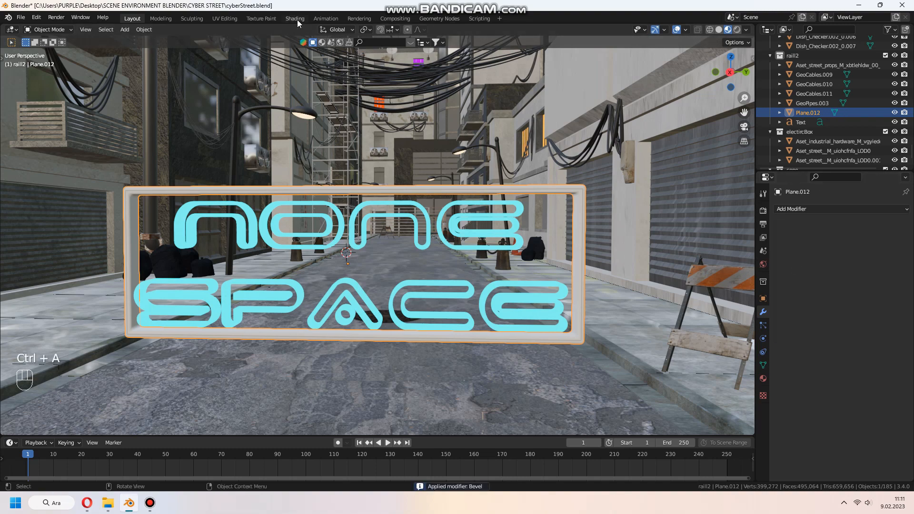
Give the sign1Border material an Emission shader with strength 6 and a teal colour, then start collecting the sign objects.
{"action": "left_click", "coordinate": [295, 18]}
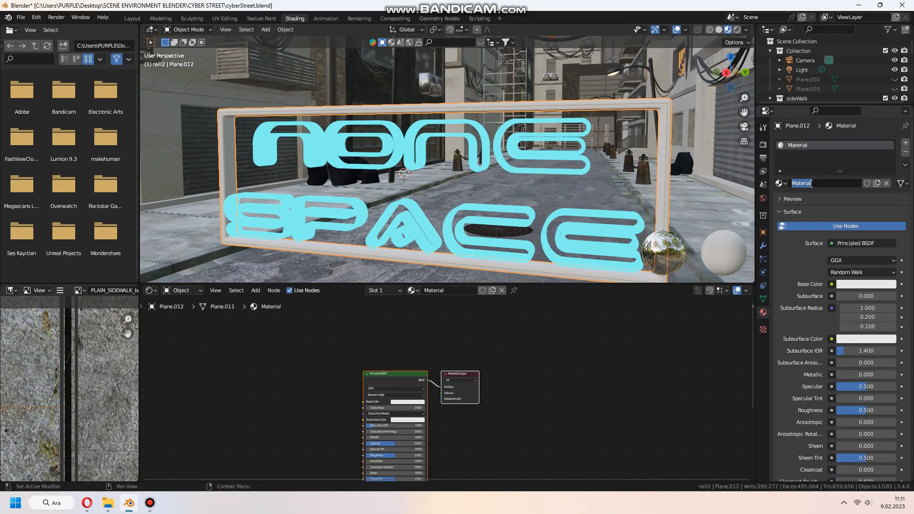
{"action": "left_click", "coordinate": [131, 18]}
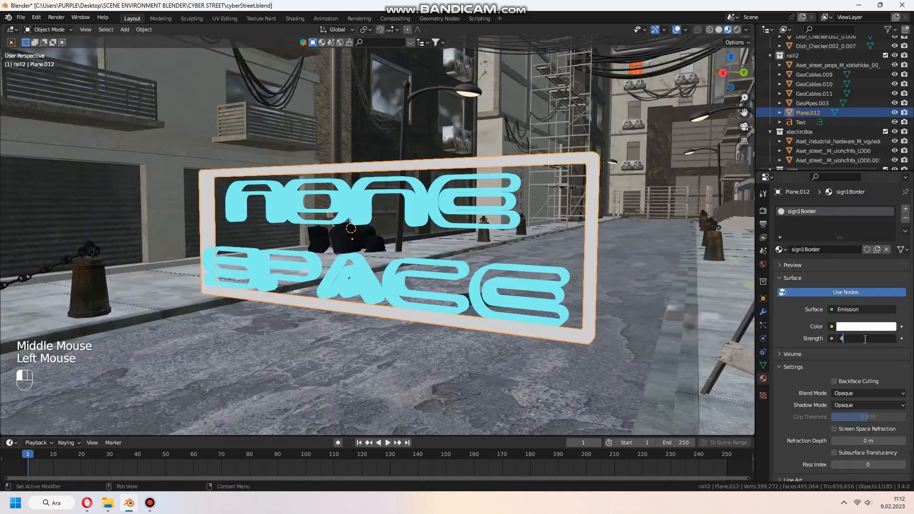
{"action": "left_click", "coordinate": [866, 327]}
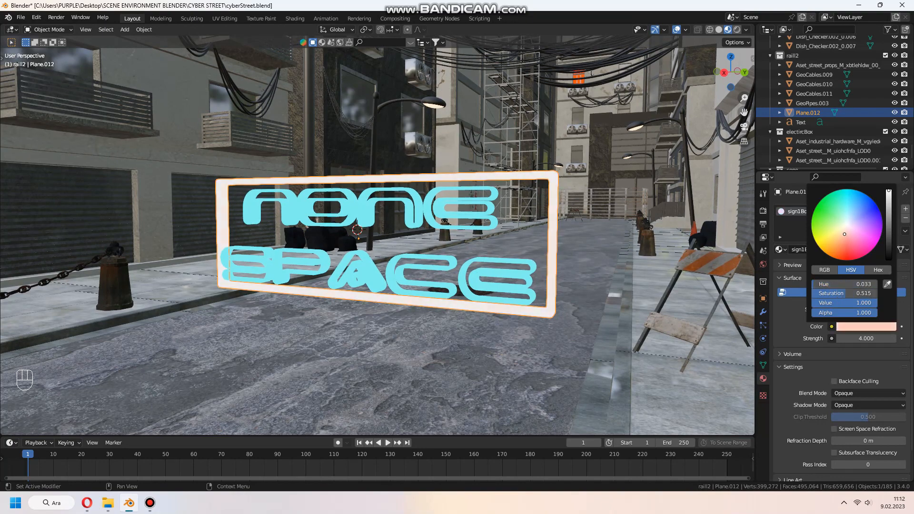
{"action": "left_click", "coordinate": [848, 209]}
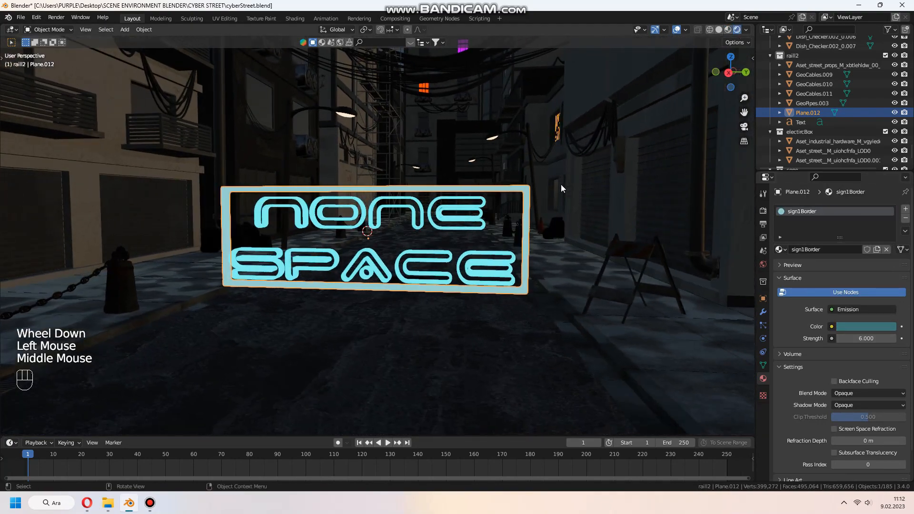
{"action": "key", "text": "0"}
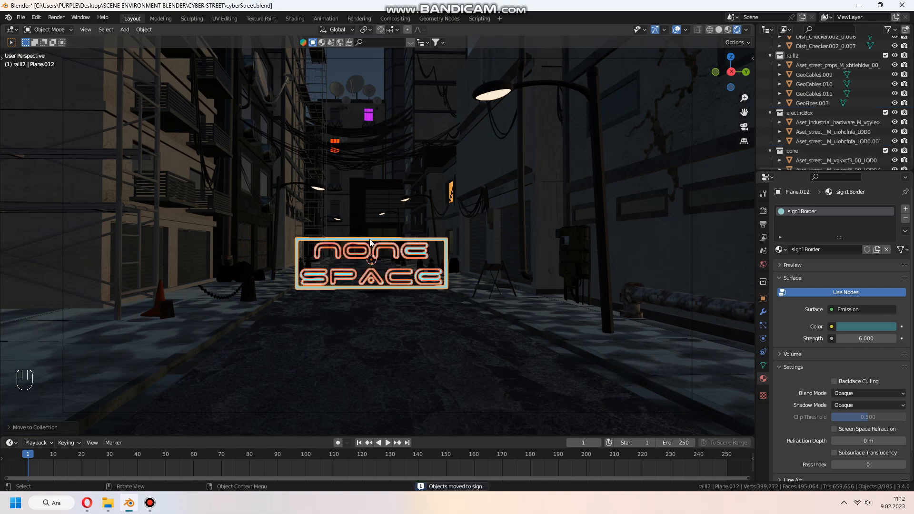
Rotate and position the NONE SPACE sign onto the building wall, then select its border frame for shading.
{"action": "scroll", "scroll_direction": "up", "scroll_amount": 3}
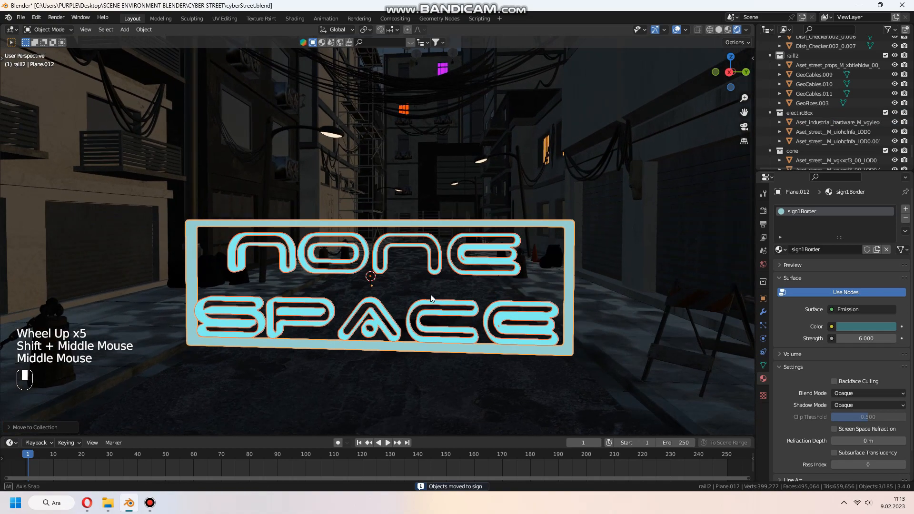
{"action": "key", "text": "r"}
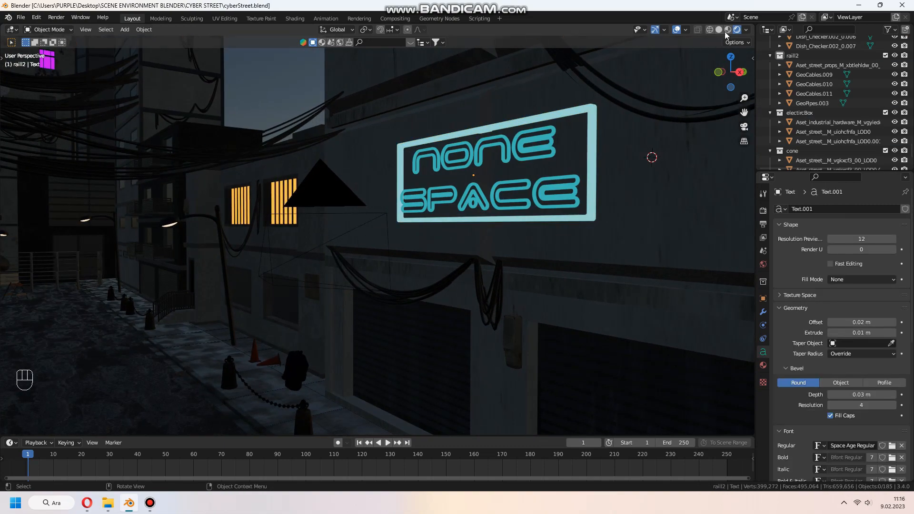
{"action": "double_click", "coordinate": [495, 162]}
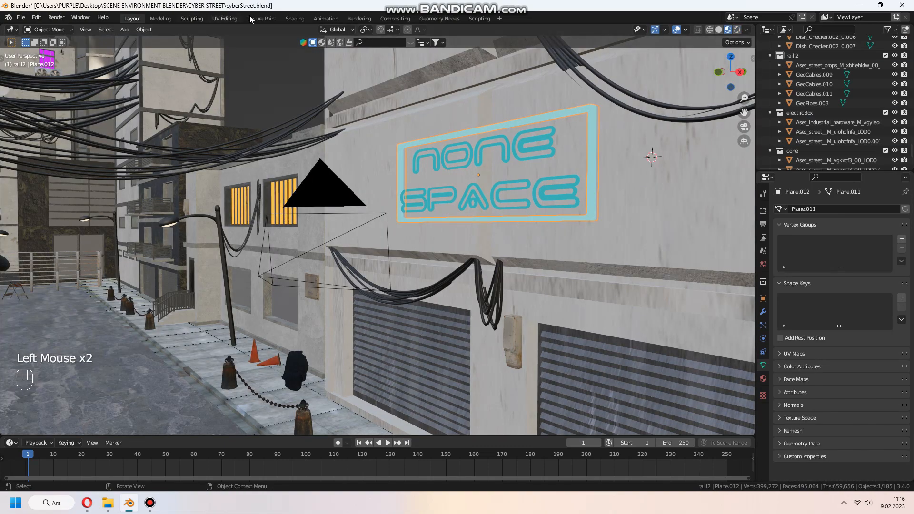
{"action": "left_click", "coordinate": [294, 18]}
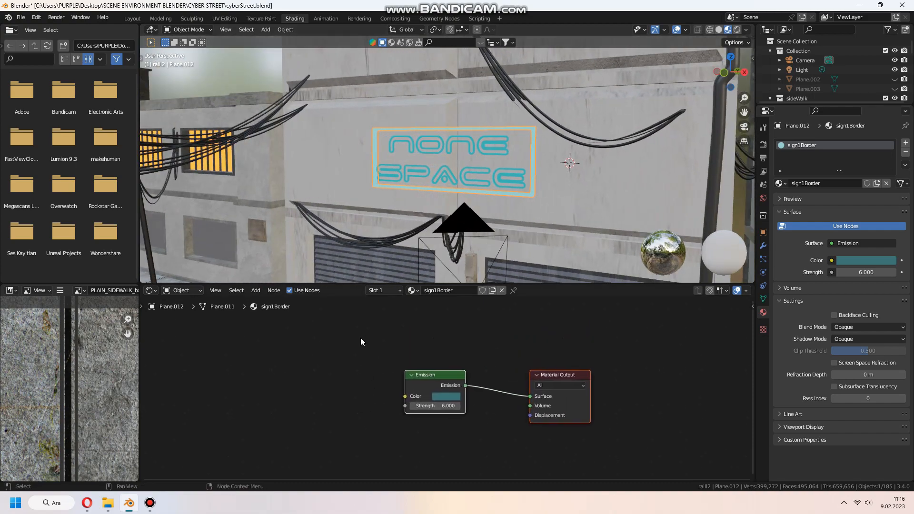
Add Noise Texture and ColorRamp nodes to sign1Border and wire Fac through the ramp into Emission Color.
{"action": "type", "text": "noi"}
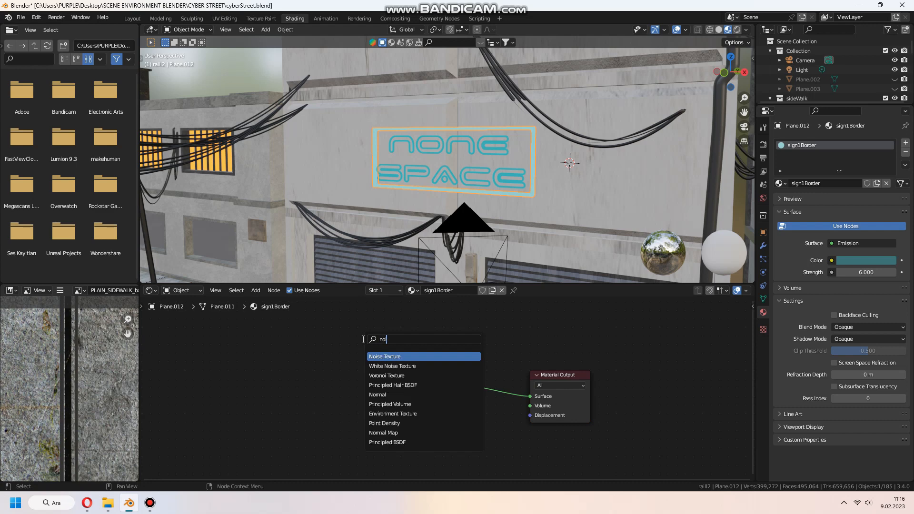
{"action": "left_click", "coordinate": [384, 356]}
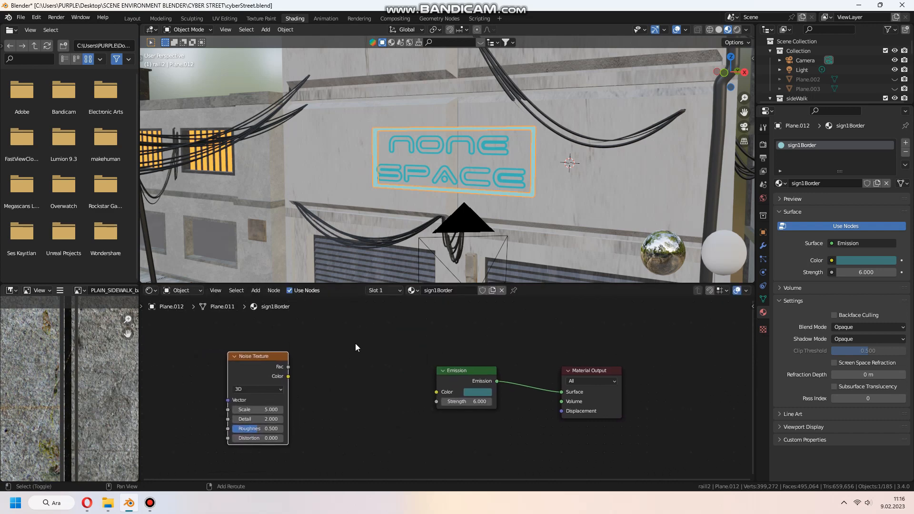
{"action": "type", "text": "colo"}
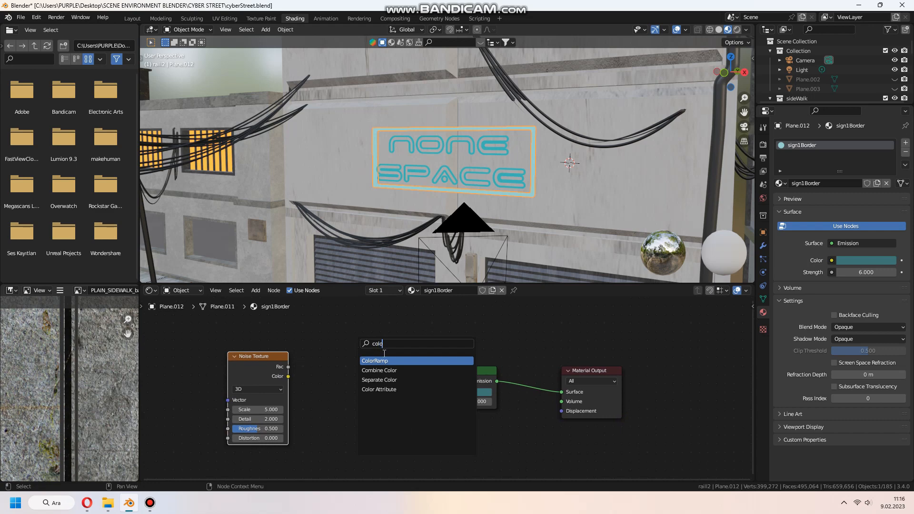
{"action": "left_click", "coordinate": [375, 360]}
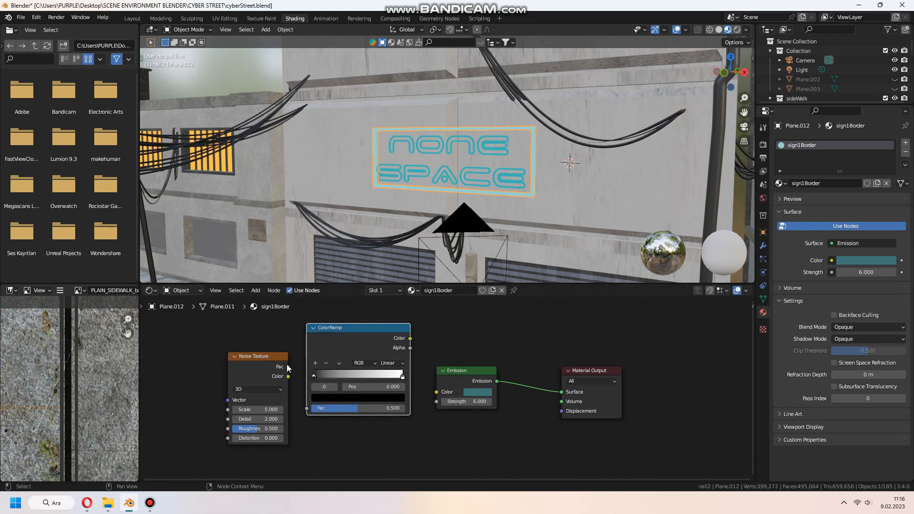
{"action": "left_click_drag", "start_coordinate": [288, 366], "coordinate": [307, 408]}
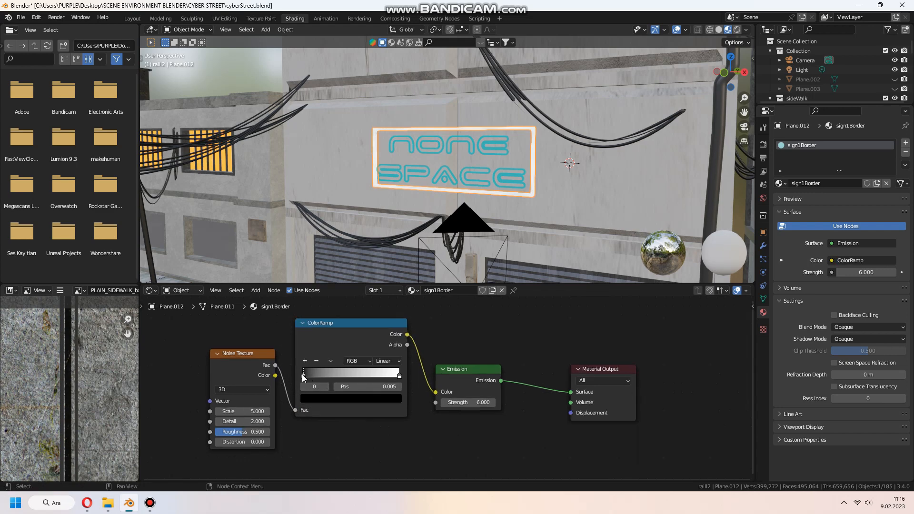
Tighten the ramp stops for contrast and tint the bright end blue for a noisy bluish glow.
{"action": "left_click_drag", "start_coordinate": [303, 374], "coordinate": [334, 373]}
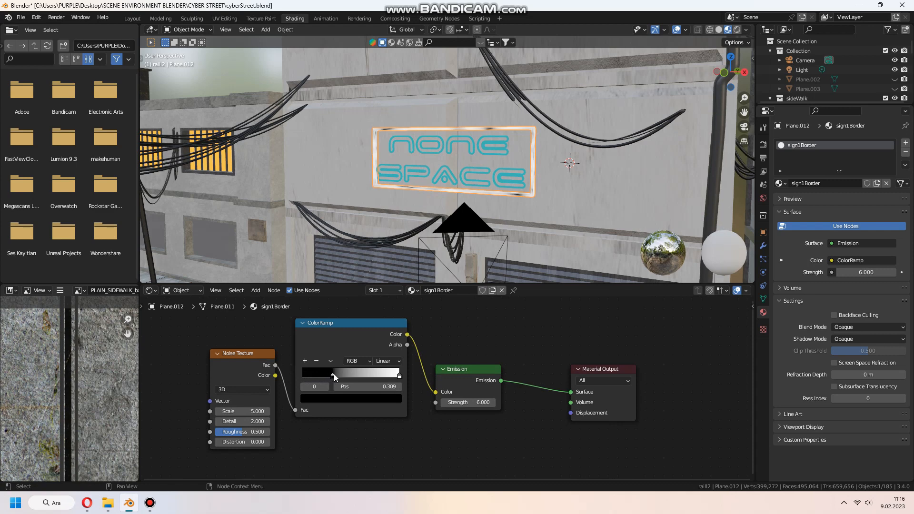
{"action": "left_click_drag", "start_coordinate": [333, 373], "coordinate": [338, 374]}
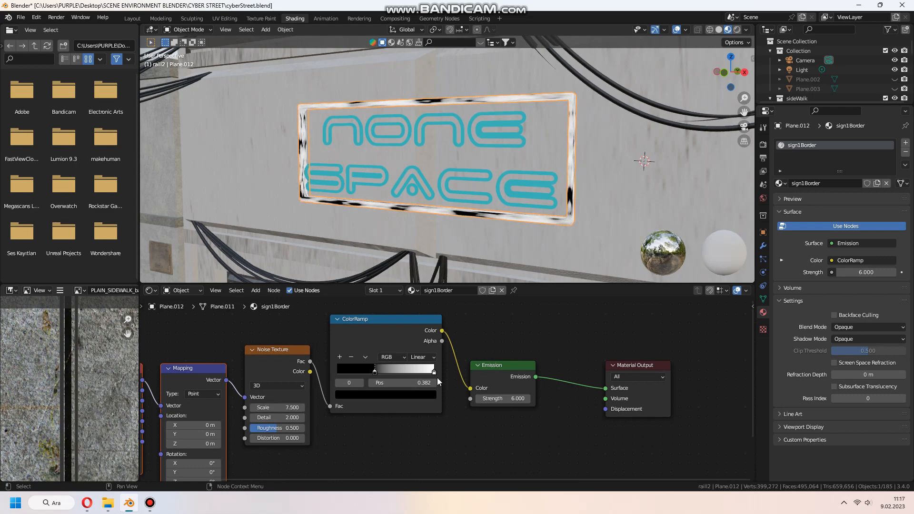
{"action": "left_click_drag", "start_coordinate": [375, 370], "coordinate": [409, 370]}
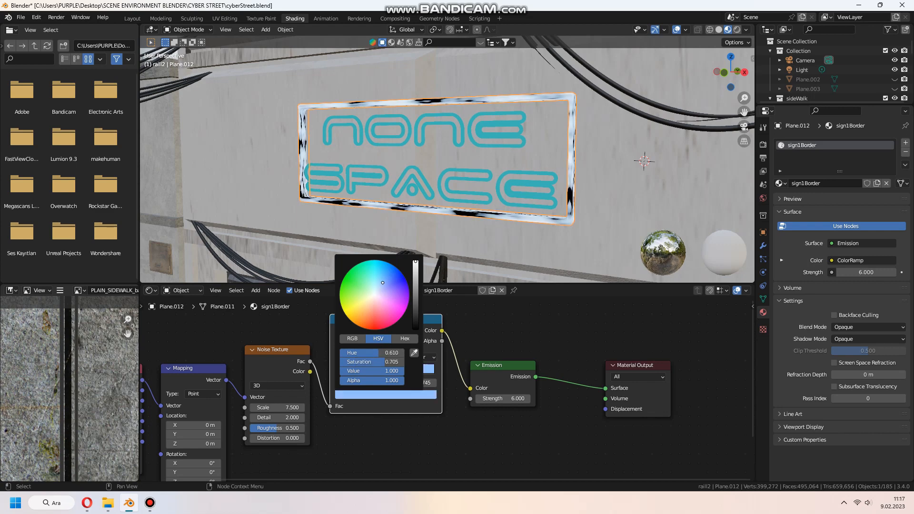
{"action": "left_click_drag", "start_coordinate": [383, 283], "coordinate": [381, 271]}
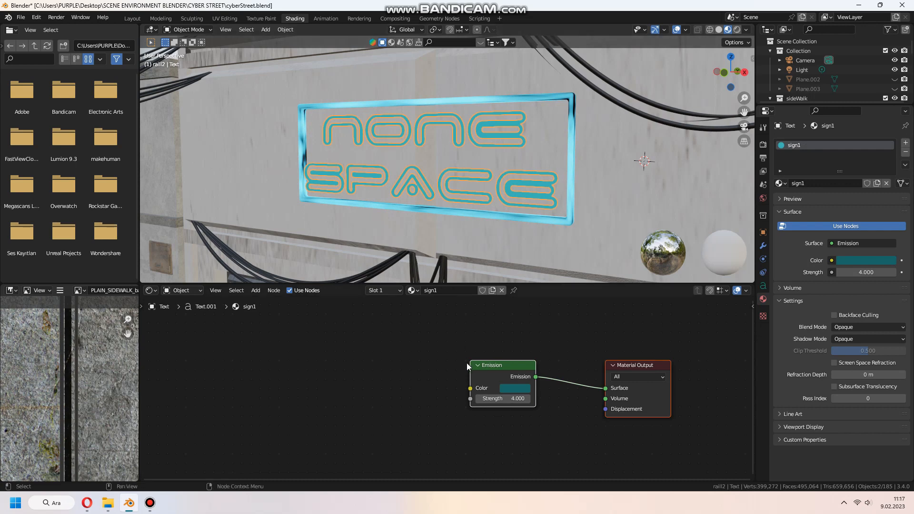
Give the lettering's sign1 material the same blue noise-driven ColorRamp emission and return to Layout.
{"action": "type", "text": "r"}
{"action": "type", "text": "c"}
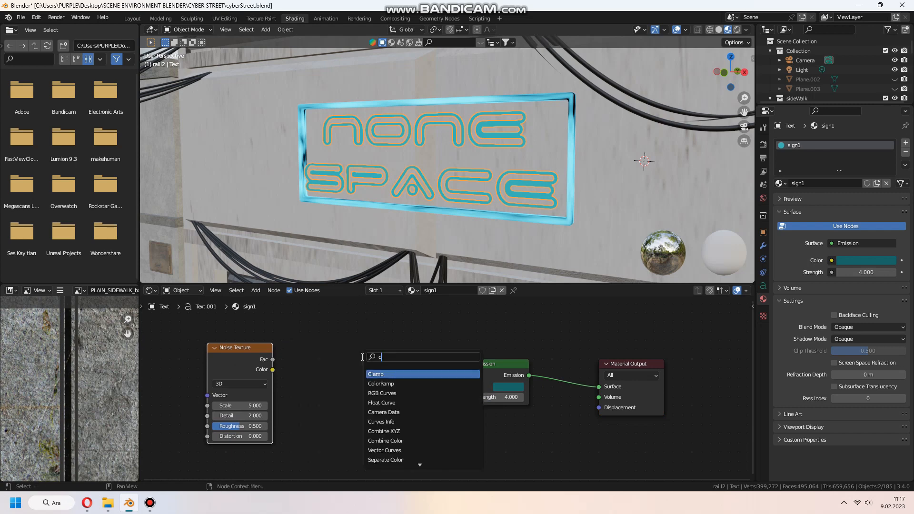
{"action": "left_click", "coordinate": [381, 384]}
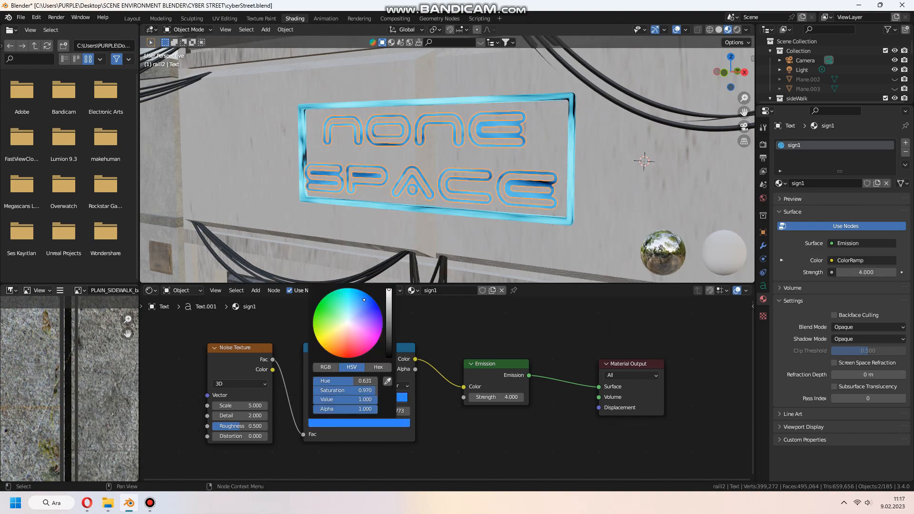
{"action": "left_click", "coordinate": [132, 18]}
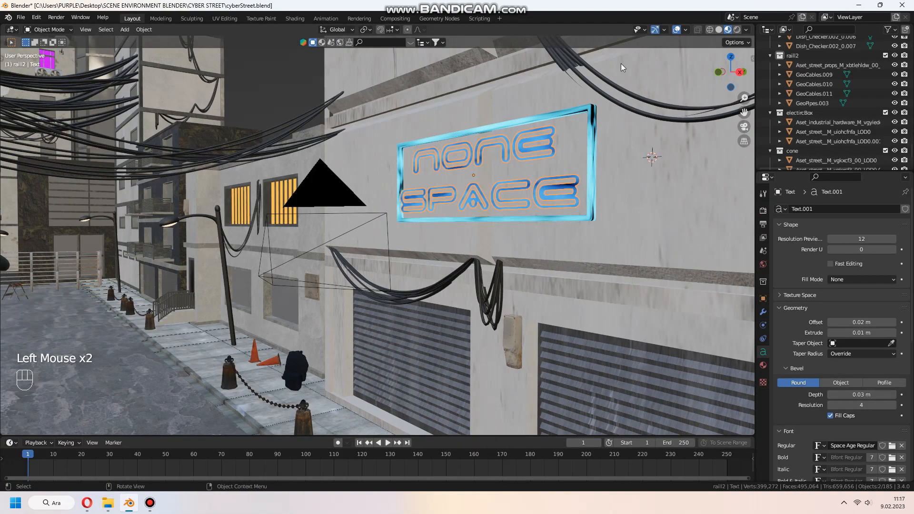